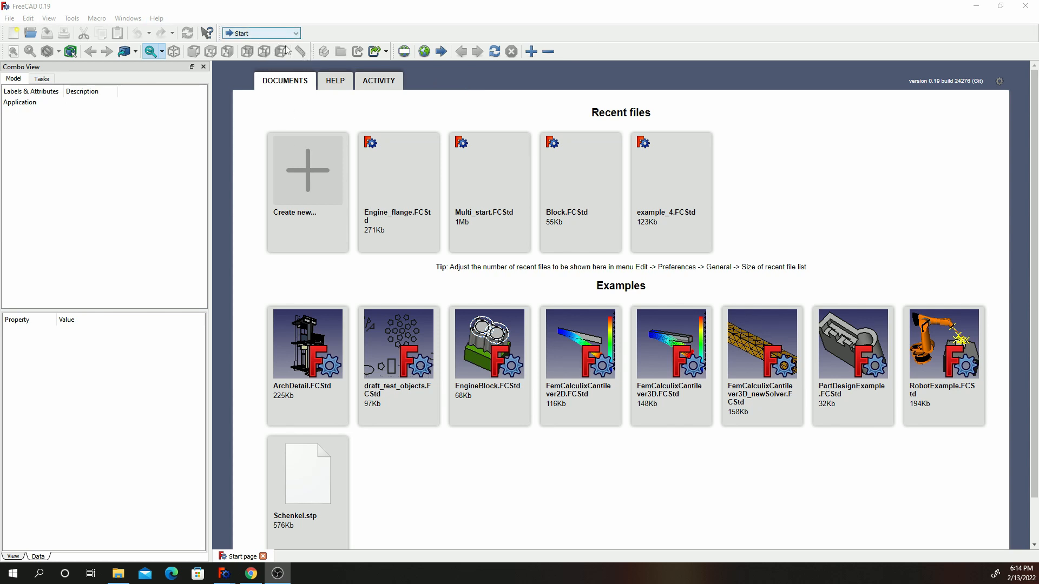
Step: Start a new document in Part Design with an empty body, then switch to the Part workbench
{"action": "left_click", "coordinate": [260, 33]}
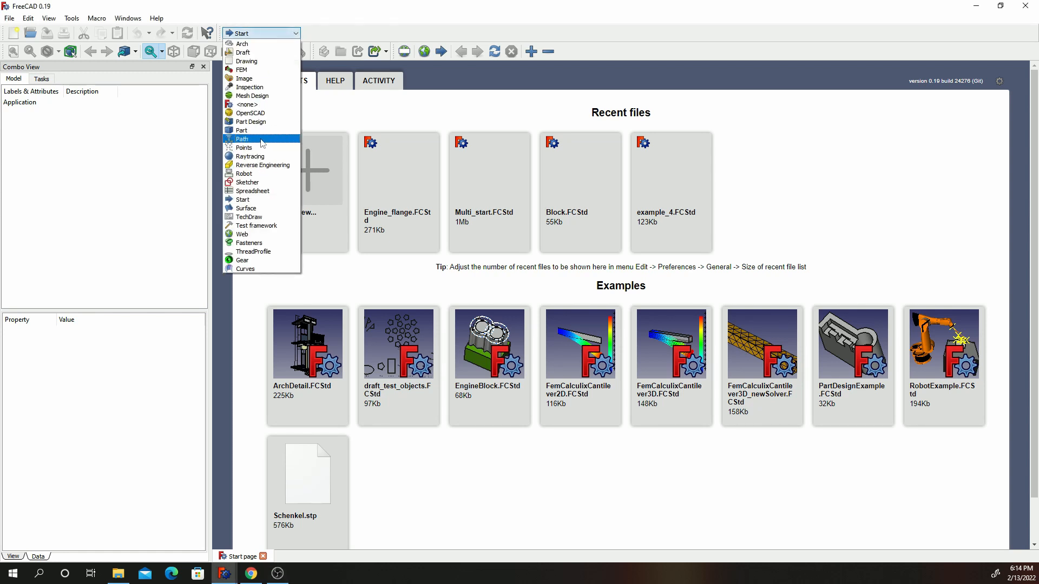
{"action": "left_click", "coordinate": [250, 122]}
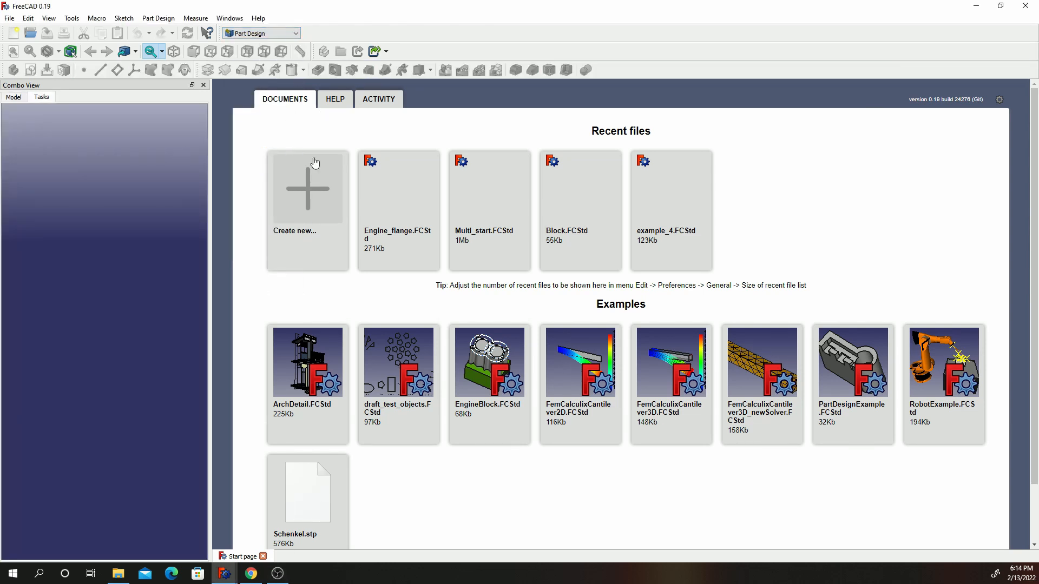
{"action": "left_click", "coordinate": [306, 188]}
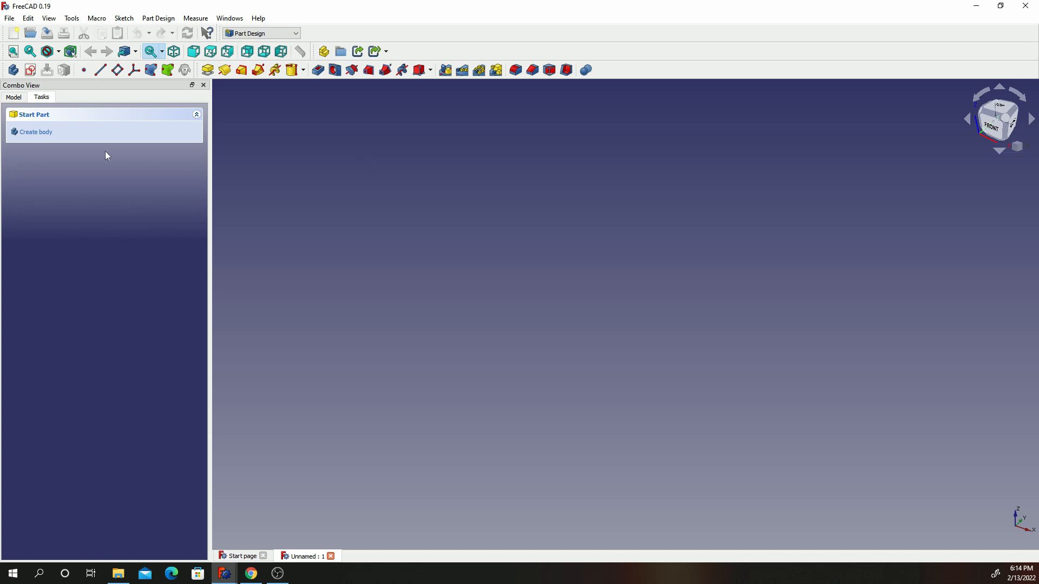
{"action": "left_click", "coordinate": [35, 132]}
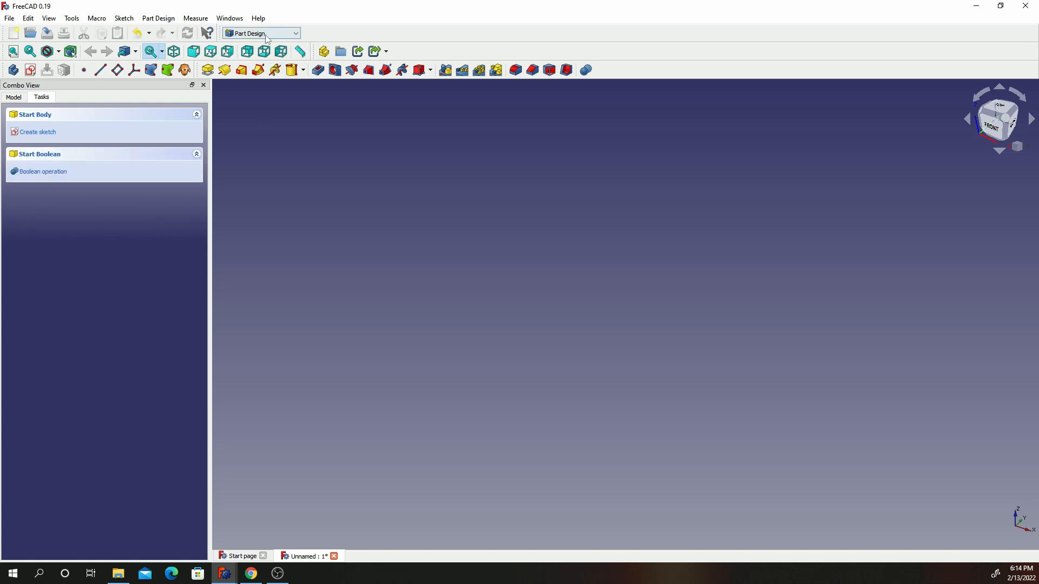
{"action": "left_click", "coordinate": [261, 34]}
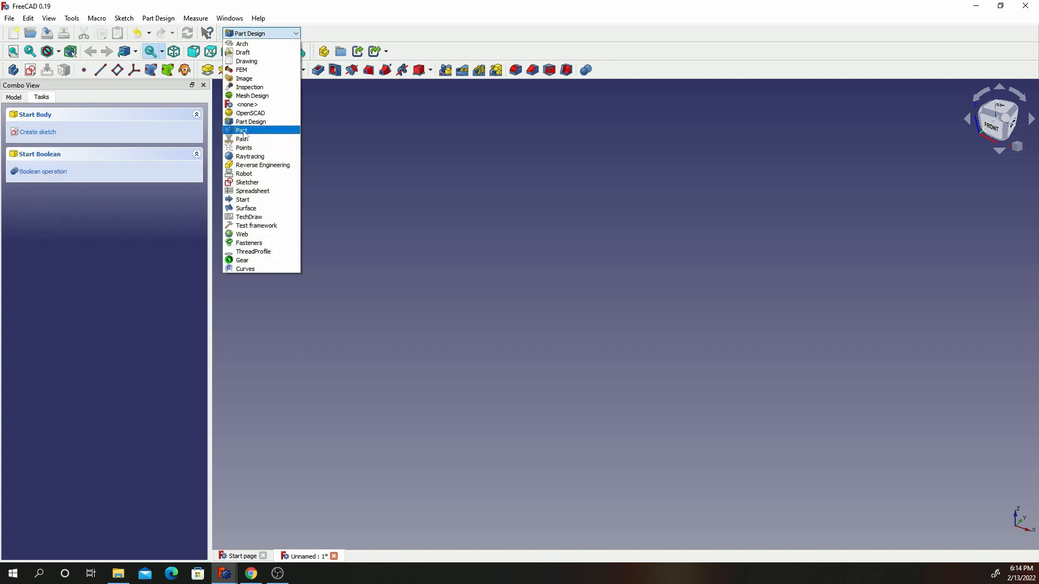
{"action": "left_click", "coordinate": [242, 129]}
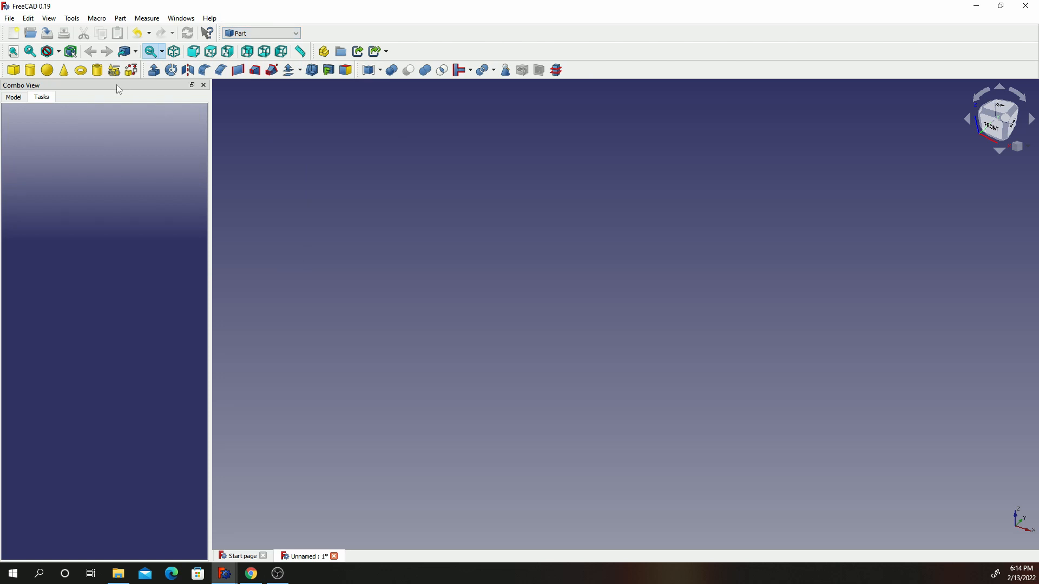
{"action": "mouse_move", "coordinate": [114, 69]}
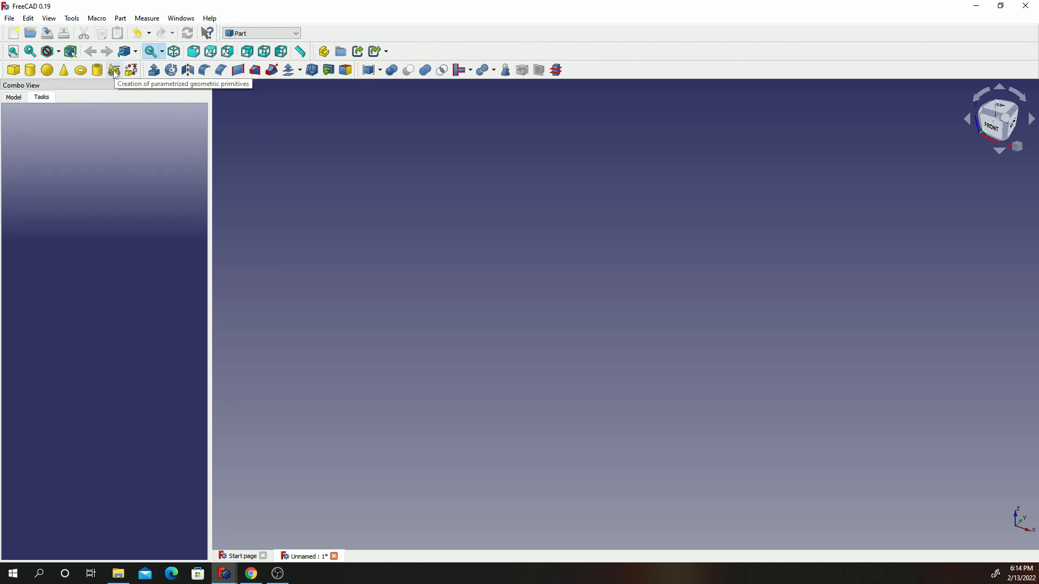
Step: Create a helix primitive with 3 mm pitch, 110 mm height and 7 mm radius
{"action": "left_click", "coordinate": [114, 69]}
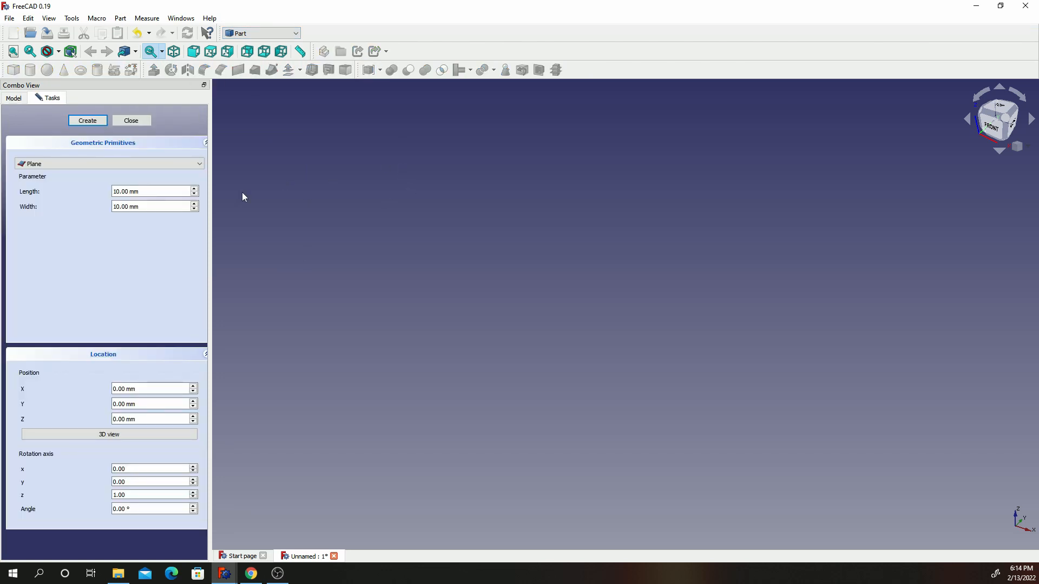
{"action": "left_click", "coordinate": [109, 163]}
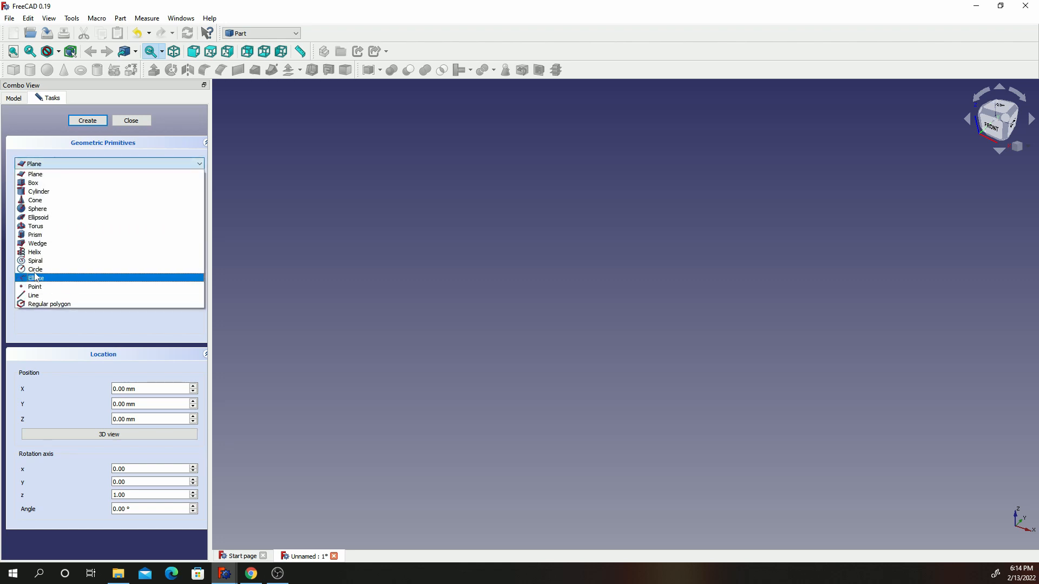
{"action": "left_click", "coordinate": [34, 252]}
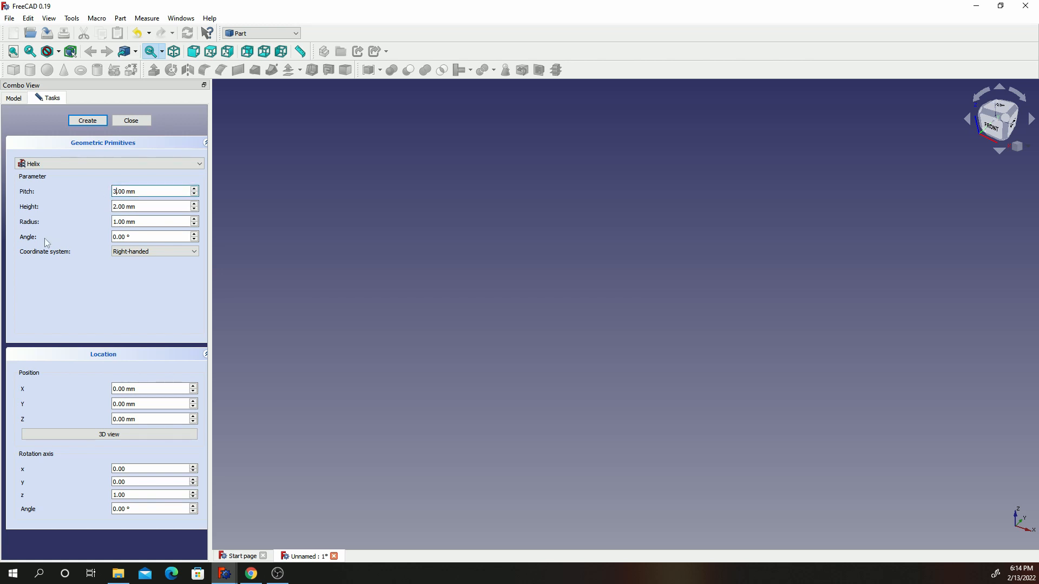
{"action": "mouse_move", "coordinate": [59, 258]}
{"action": "type", "text": "110"}
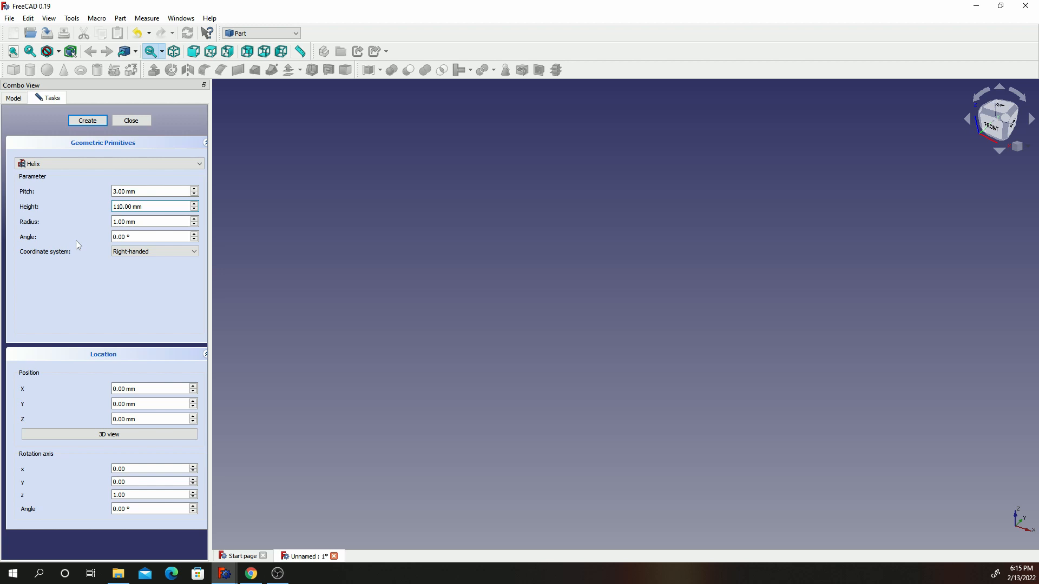
{"action": "left_click", "coordinate": [153, 220]}
{"action": "type", "text": "7"}
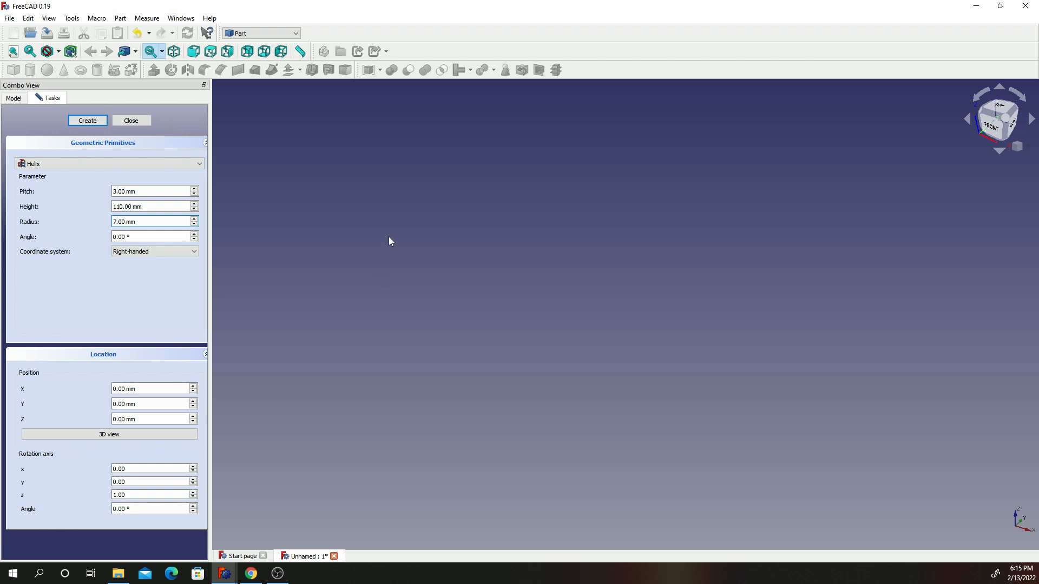
{"action": "left_click", "coordinate": [146, 205]}
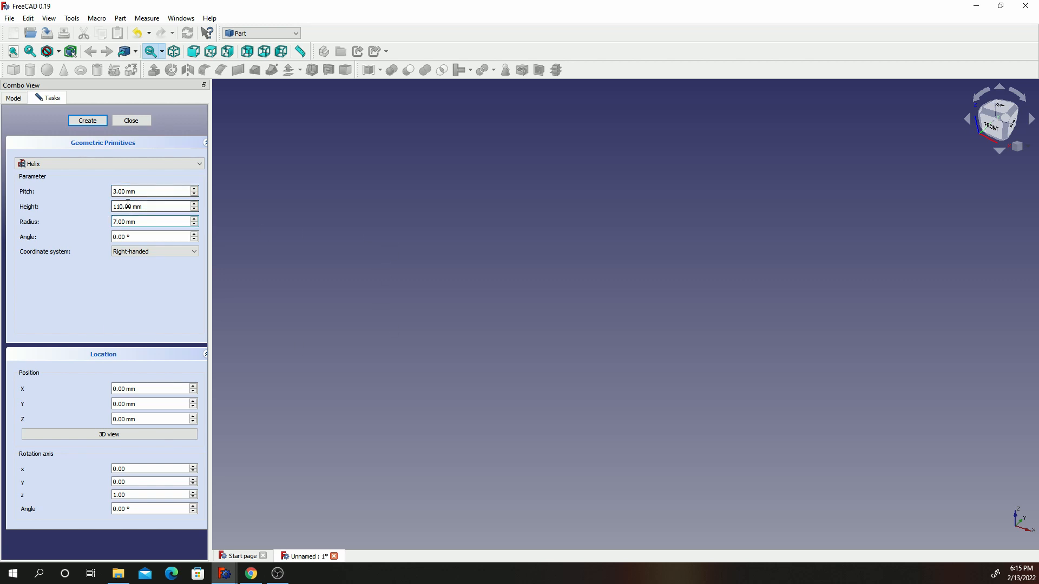
{"action": "left_click", "coordinate": [153, 221]}
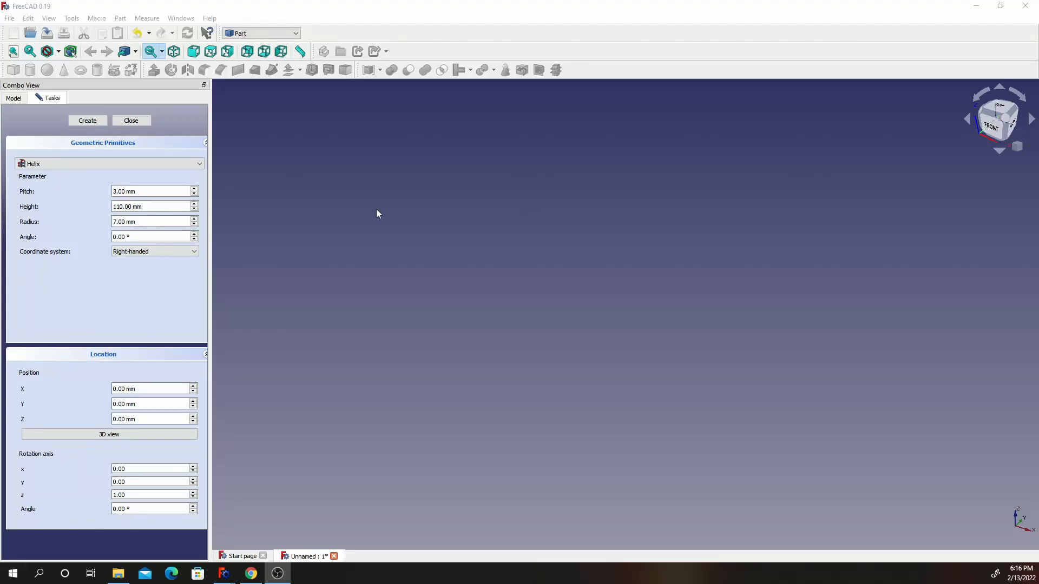
{"action": "left_click", "coordinate": [86, 120]}
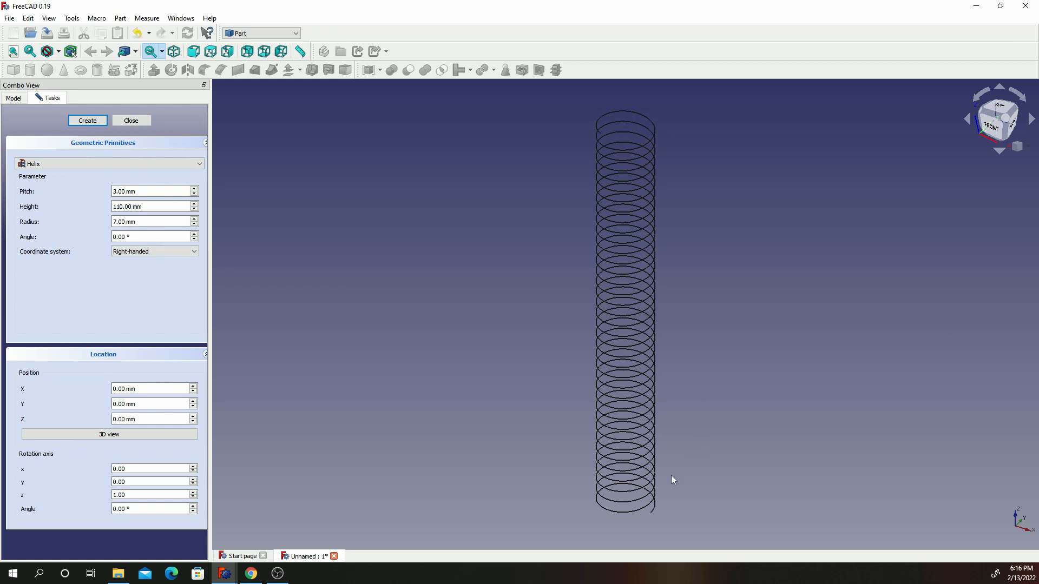
{"action": "mouse_move", "coordinate": [406, 254]}
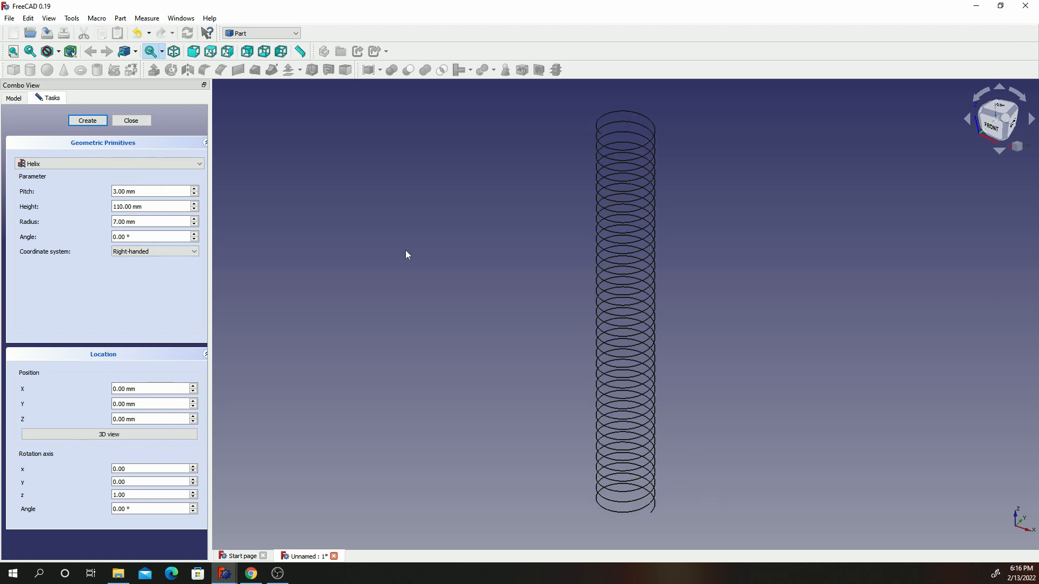
Step: Back in Part Design, start a new sketch in the body on the XZ plane for the tooth profile
{"action": "left_click", "coordinate": [130, 120]}
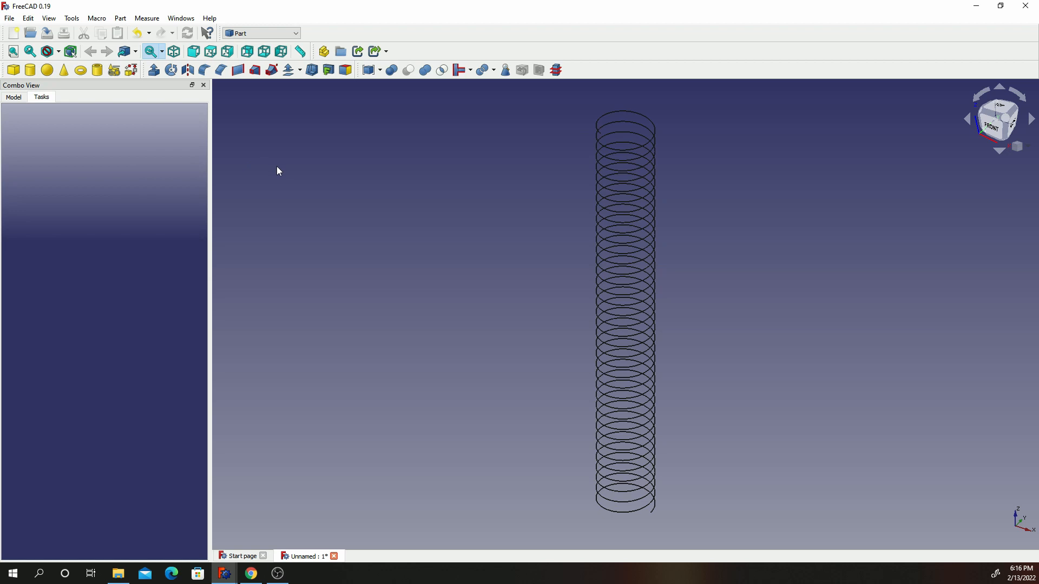
{"action": "left_click", "coordinate": [261, 34]}
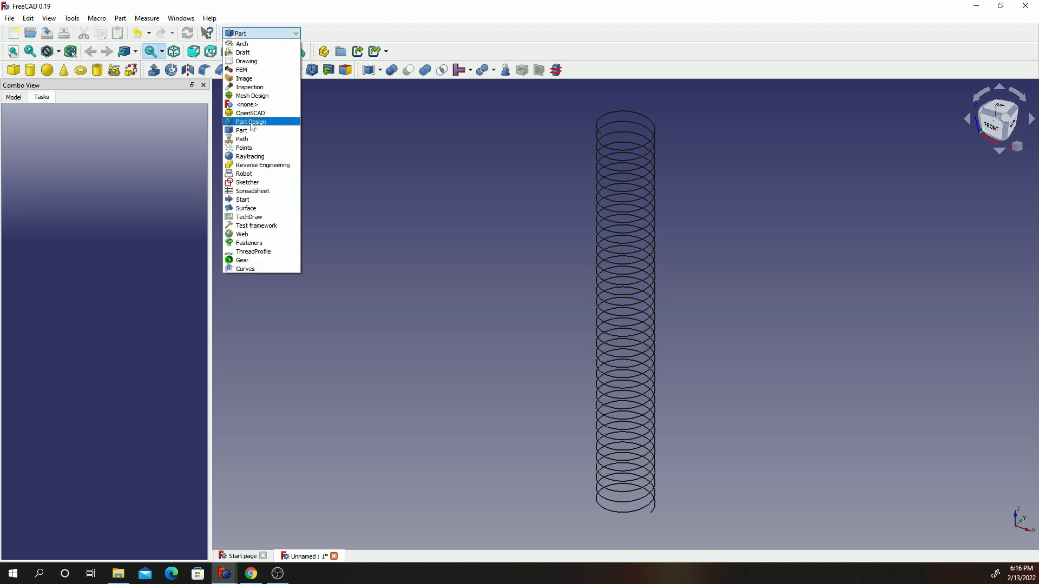
{"action": "left_click", "coordinate": [250, 121]}
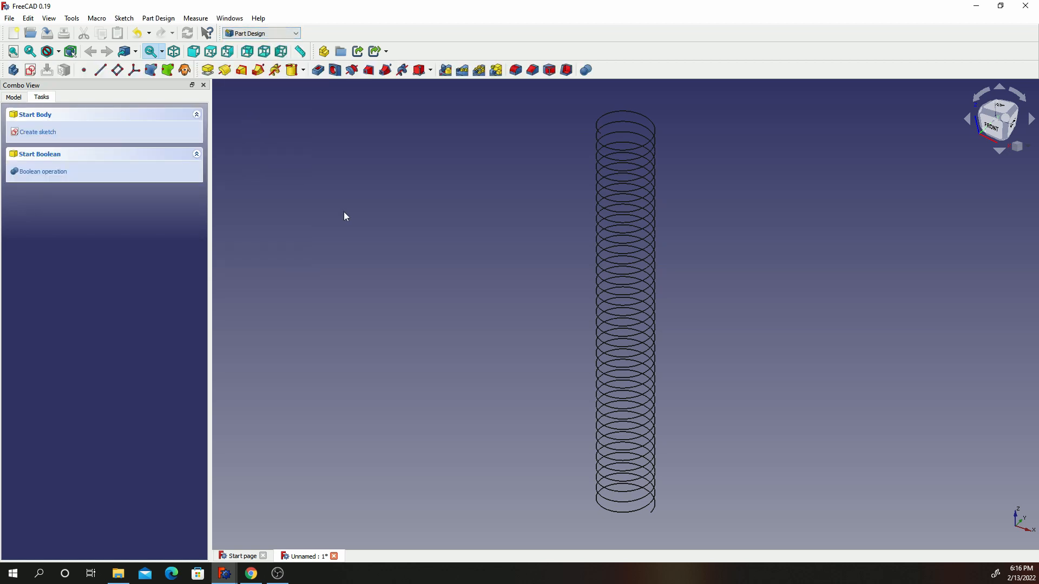
{"action": "left_click", "coordinate": [37, 132]}
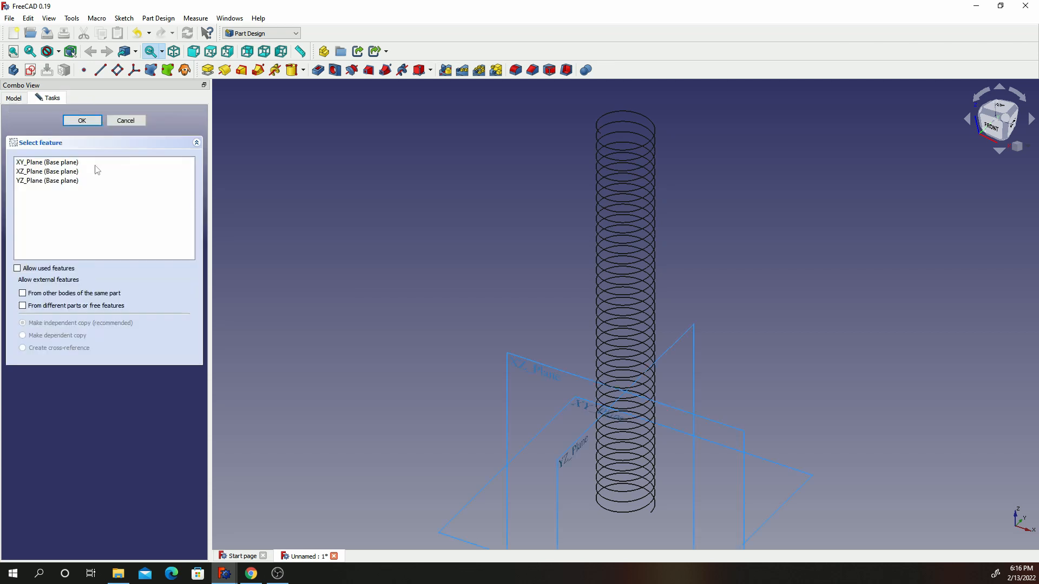
{"action": "left_click", "coordinate": [46, 171]}
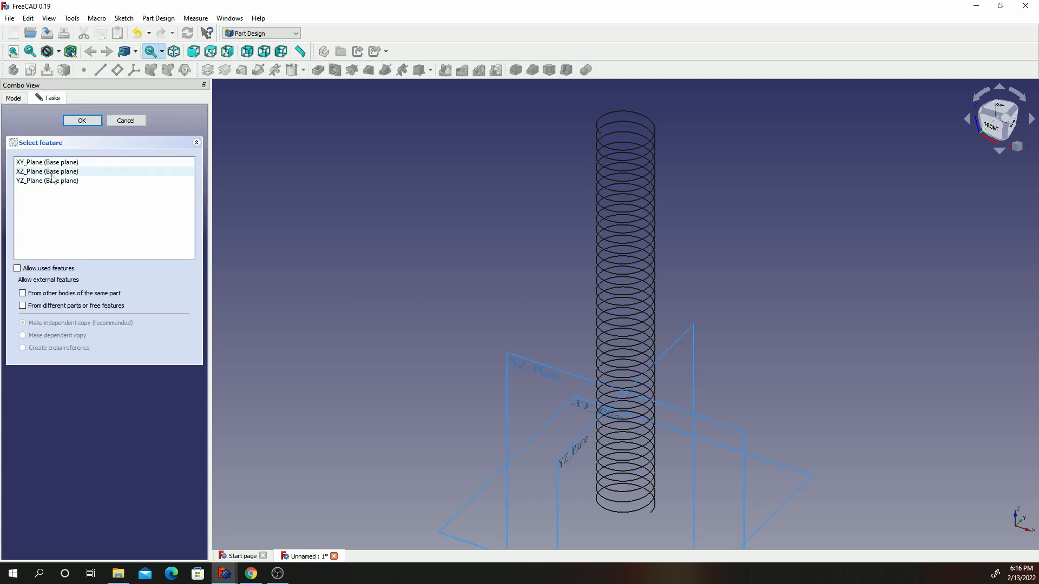
{"action": "left_click", "coordinate": [46, 171]}
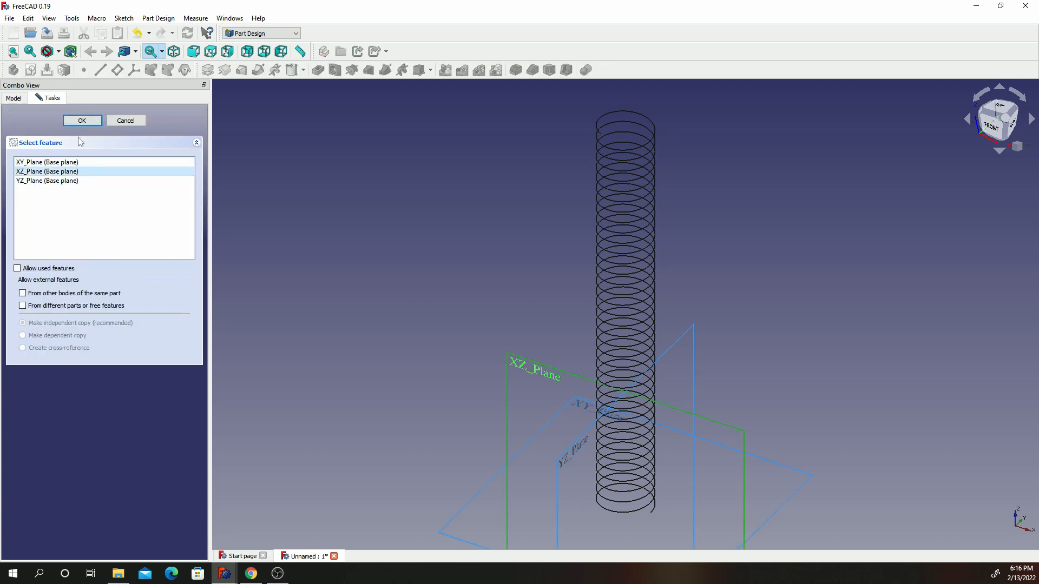
{"action": "left_click", "coordinate": [81, 120]}
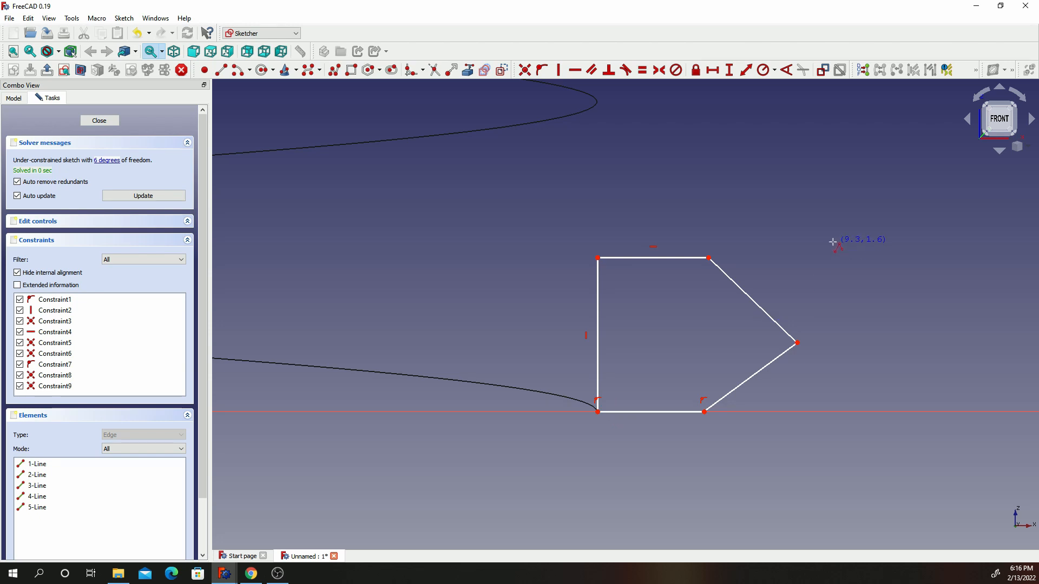
{"action": "mouse_move", "coordinate": [692, 139]}
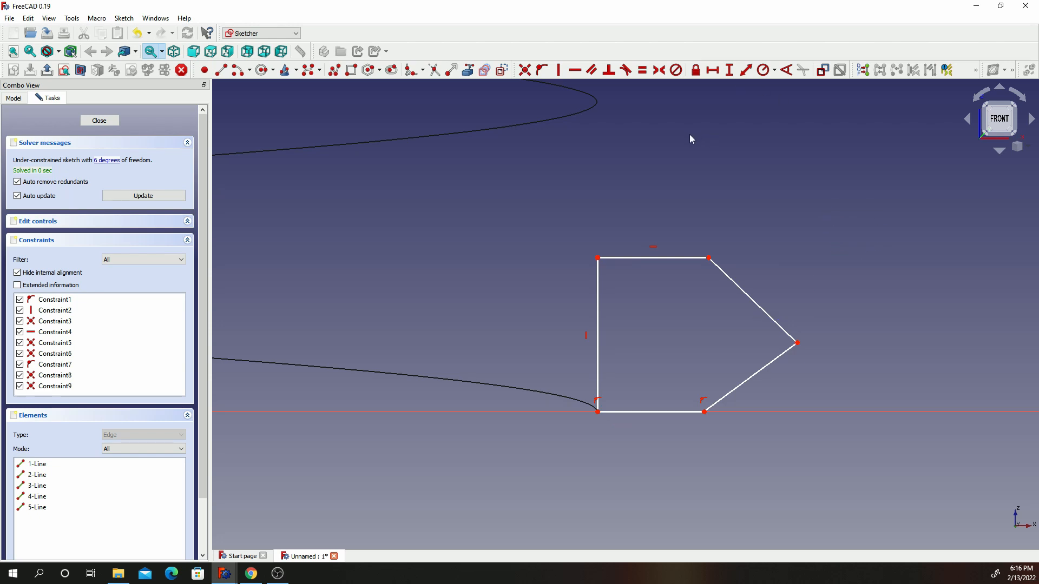
{"action": "mouse_move", "coordinate": [642, 119]}
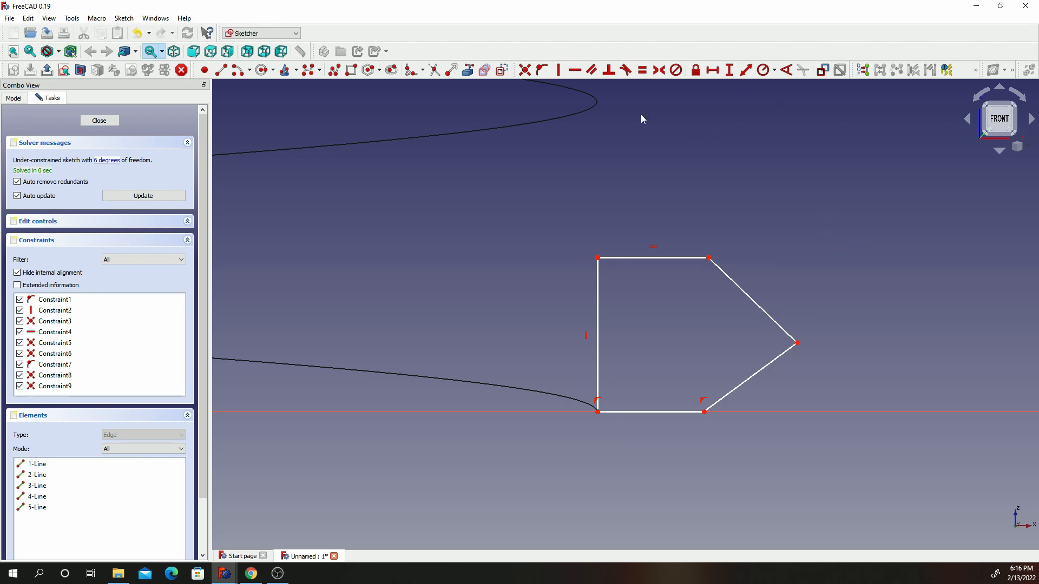
Step: Make the tooth's top and bottom edges equal and set its slanted edges to meet at 60°
{"action": "left_click", "coordinate": [653, 258]}
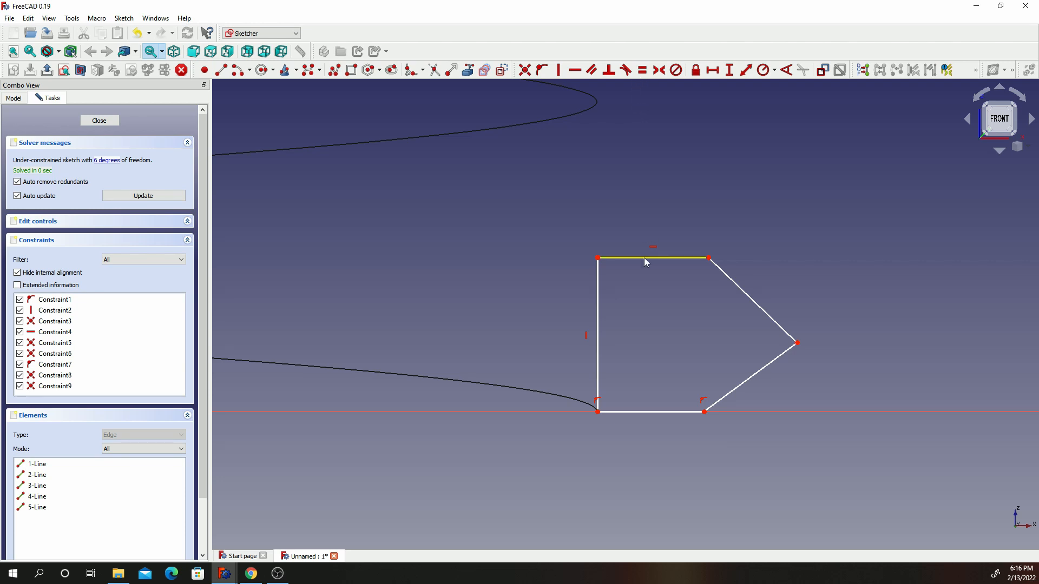
{"action": "left_click", "coordinate": [649, 412]}
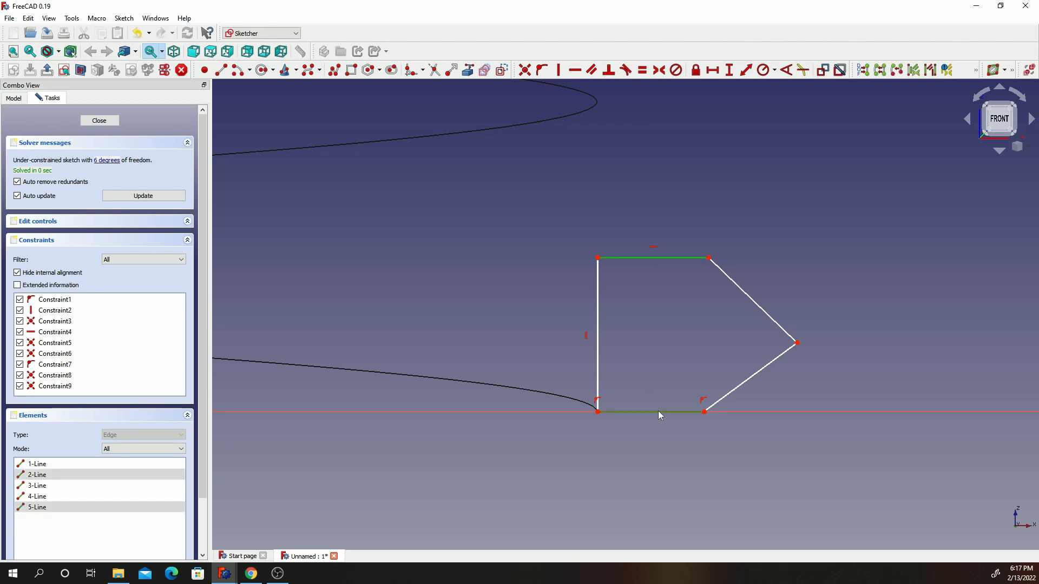
{"action": "left_click", "coordinate": [642, 69]}
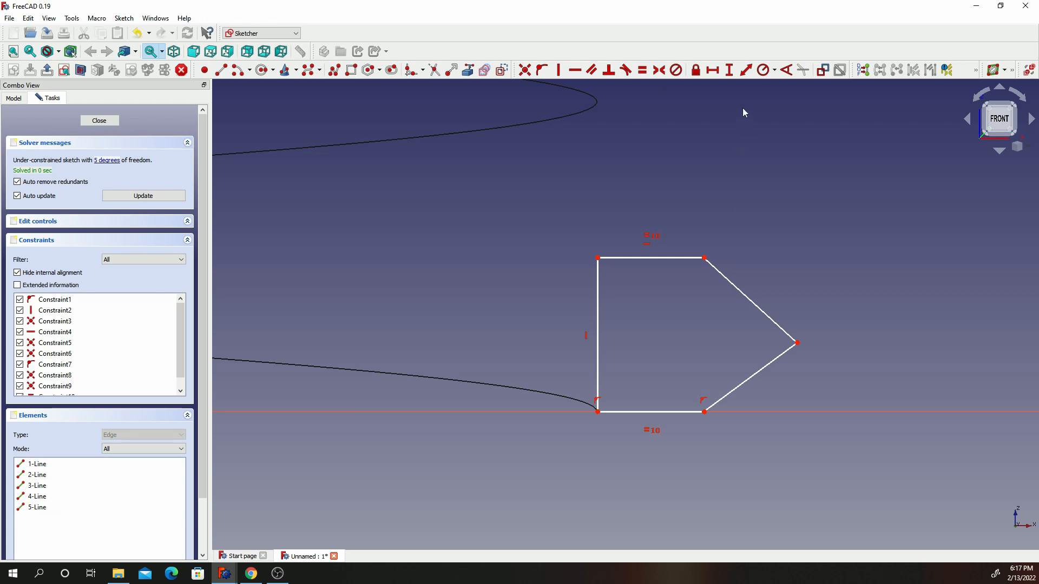
{"action": "left_click", "coordinate": [752, 299]}
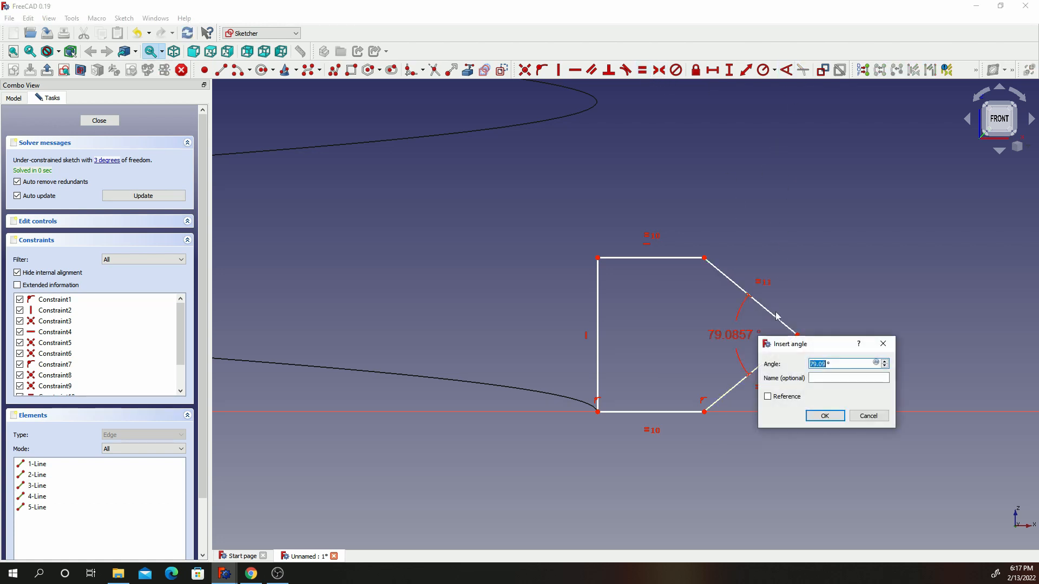
{"action": "type", "text": "60 °"}
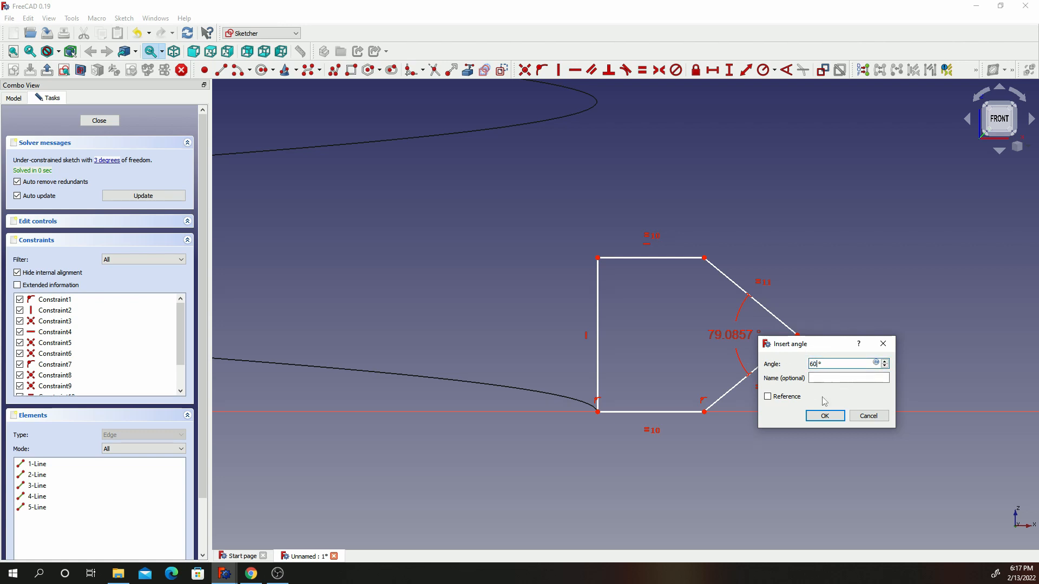
{"action": "left_click", "coordinate": [823, 416]}
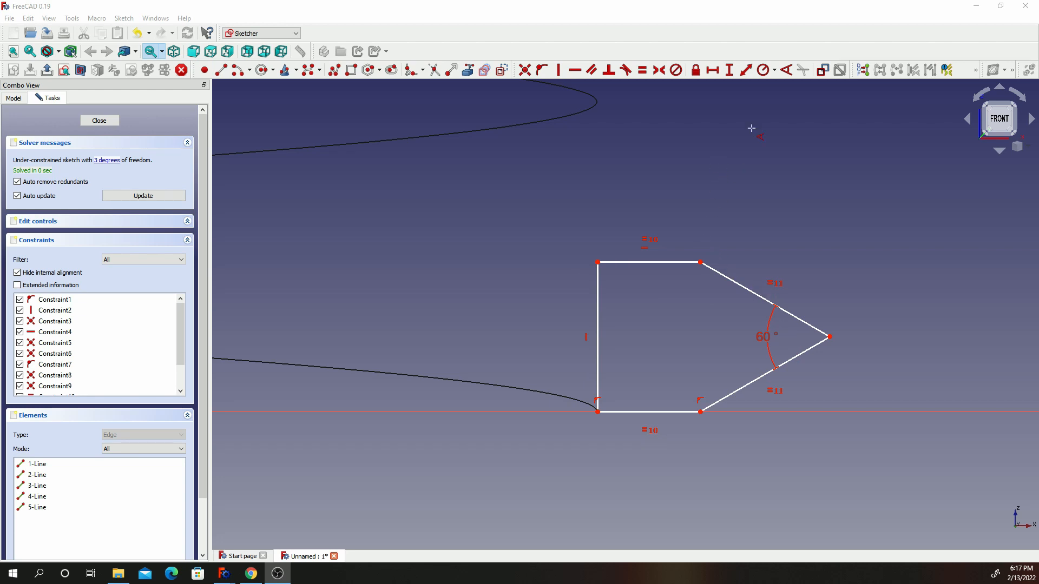
Step: Dimension the tooth's vertical edge to a 2.9 mm height
{"action": "left_click", "coordinate": [597, 341]}
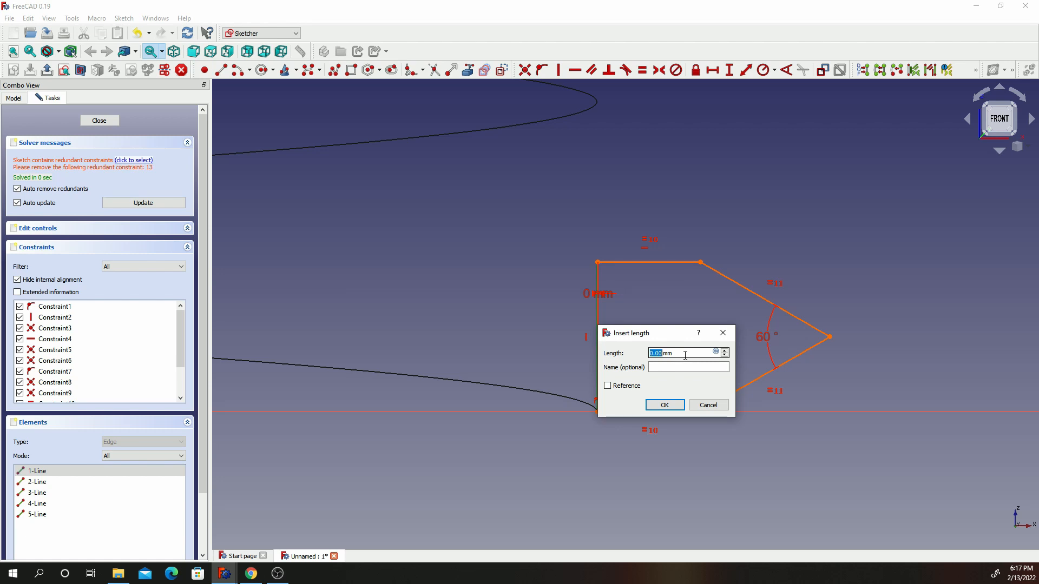
{"action": "type", "text": "3"}
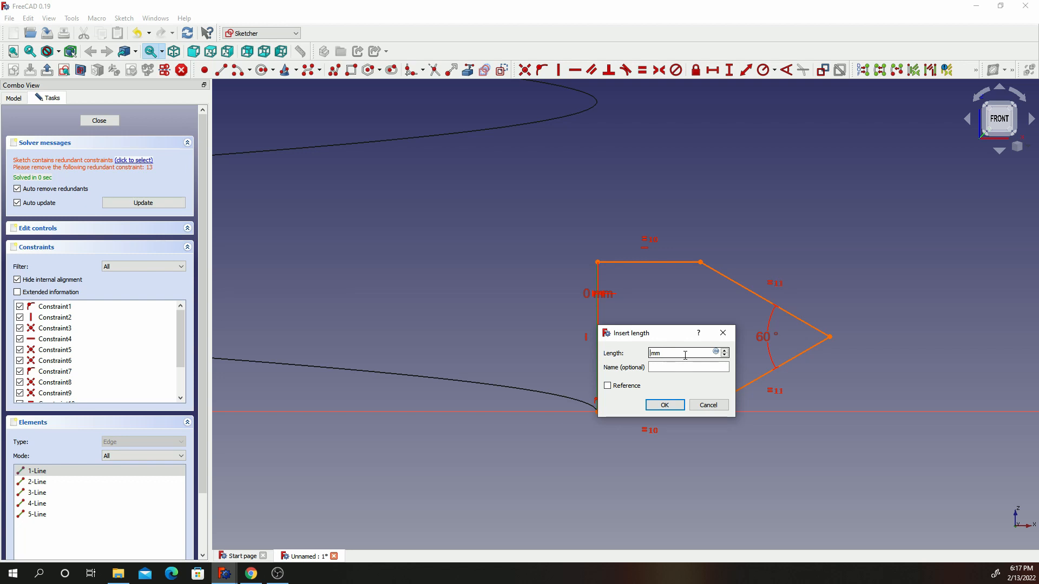
{"action": "type", "text": "2.9"}
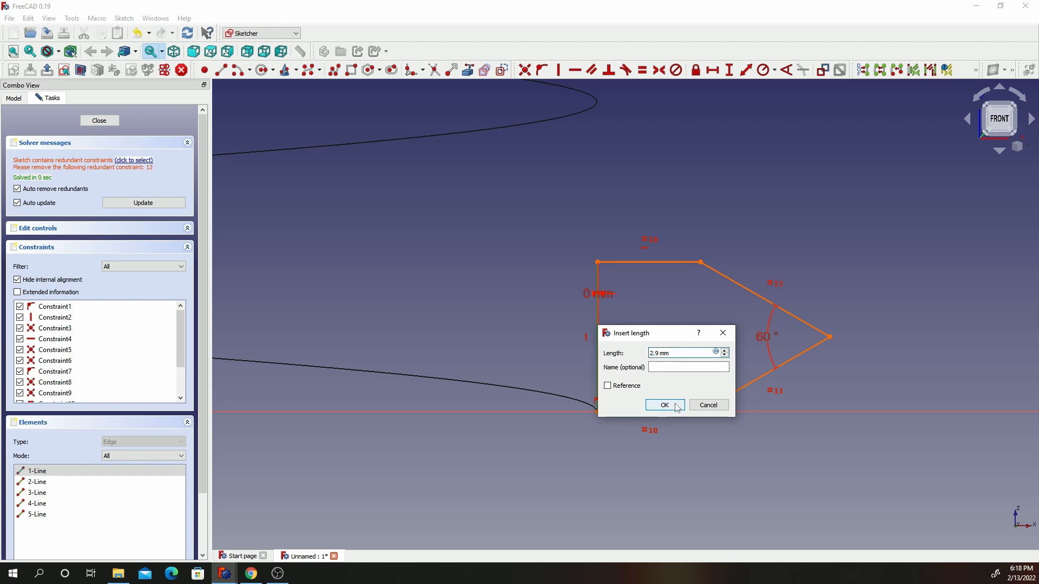
{"action": "left_click", "coordinate": [664, 404]}
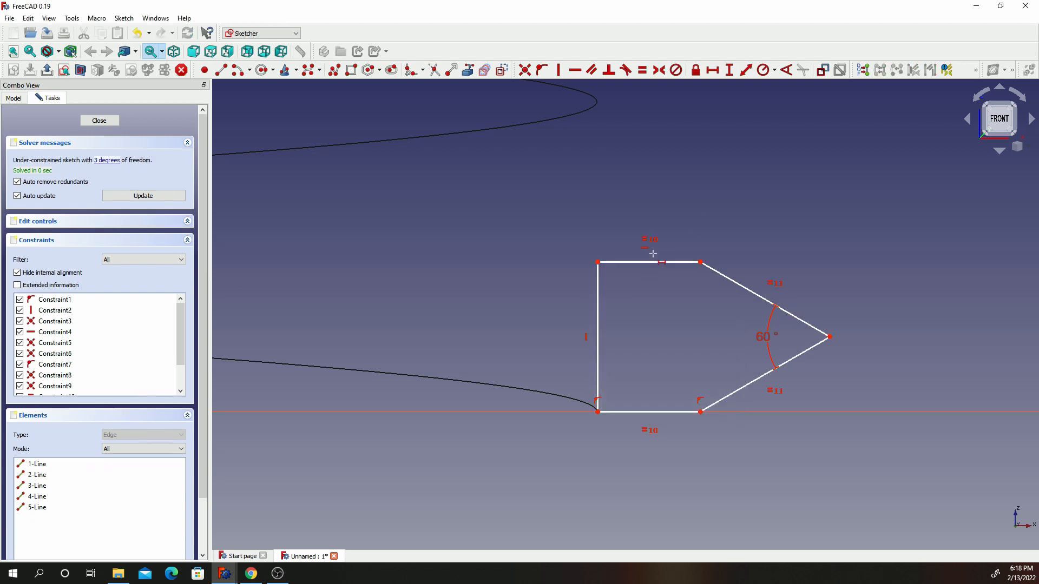
{"action": "left_click", "coordinate": [598, 337]}
{"action": "type", "text": "2.9"}
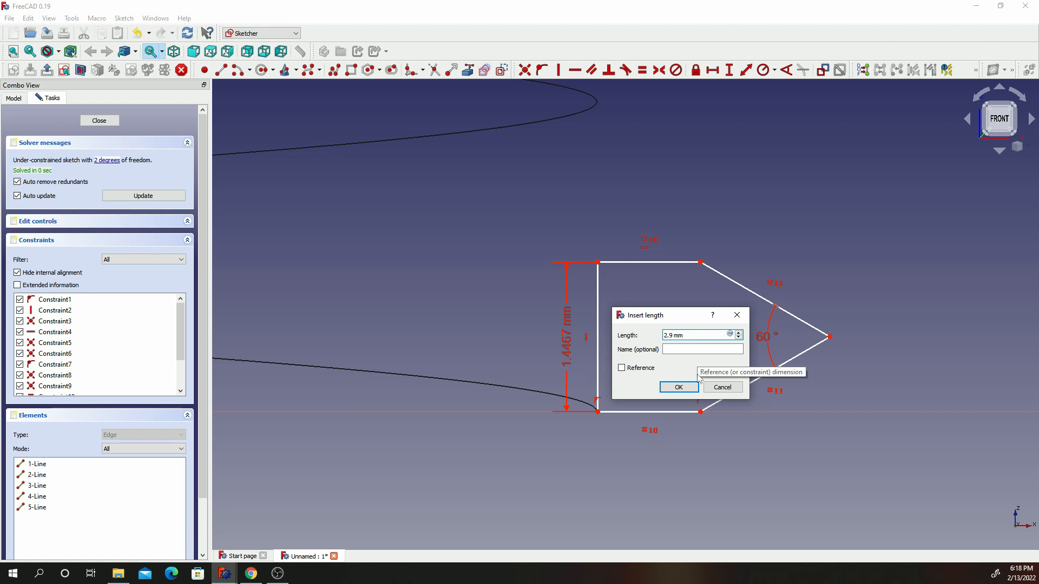
{"action": "mouse_move", "coordinate": [679, 397]}
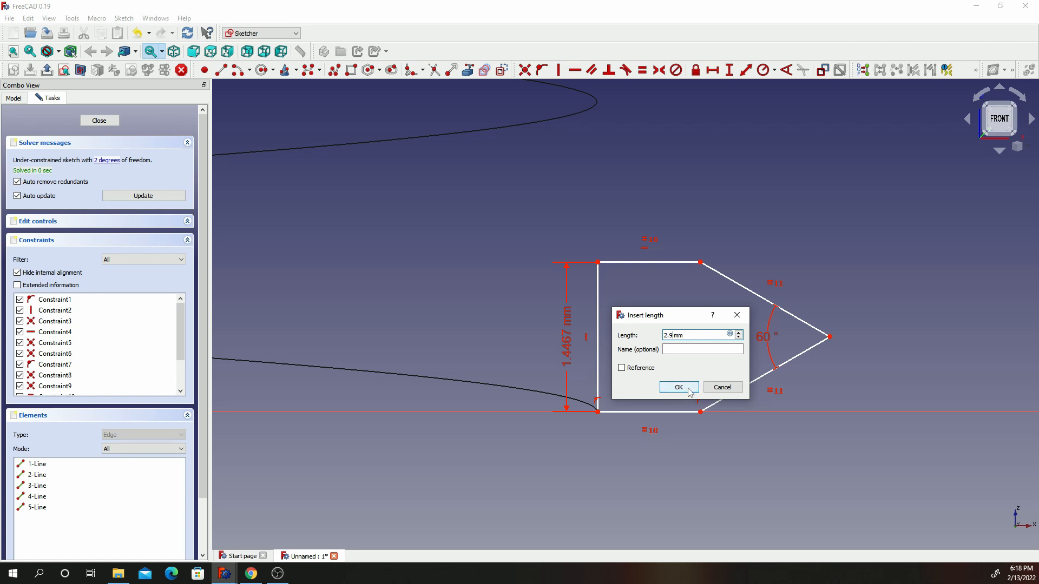
{"action": "left_click", "coordinate": [677, 387]}
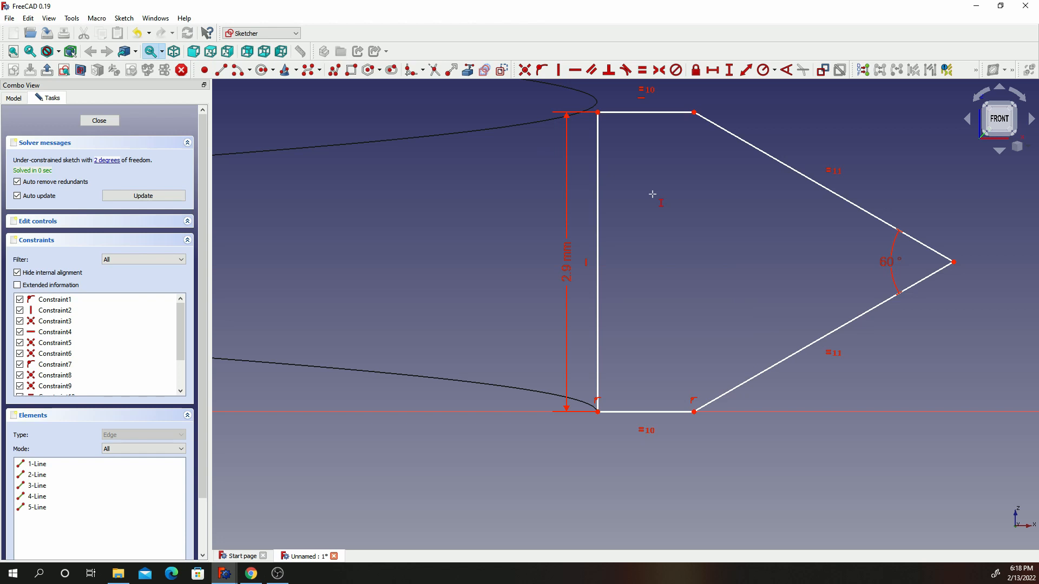
{"action": "mouse_move", "coordinate": [712, 72]}
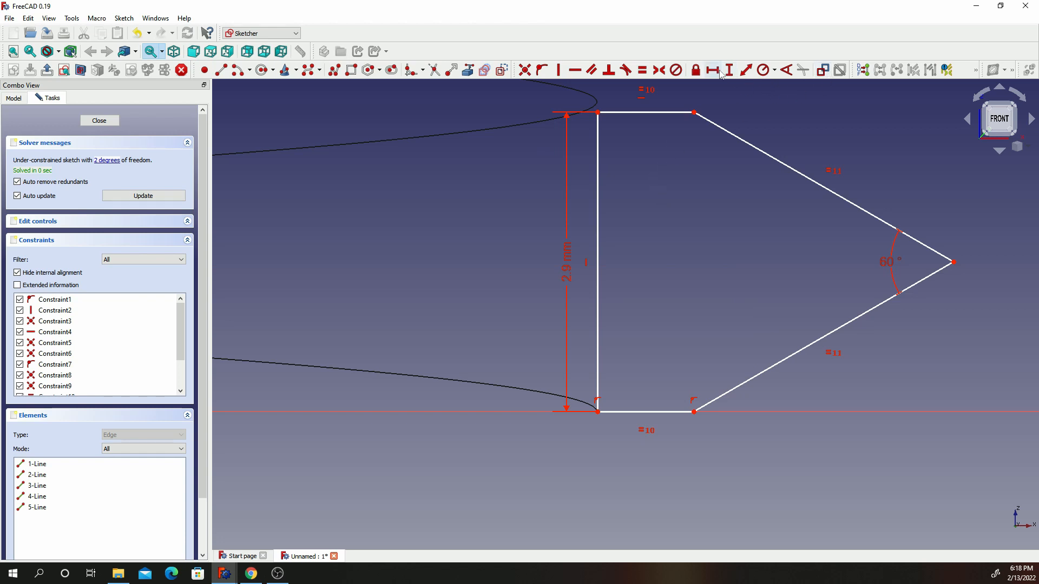
Step: Set the tooth's flat top to 0.5 mm wide and place it 7 mm from the vertical axis
{"action": "left_click", "coordinate": [713, 69]}
{"action": "type", "text": "0.5"}
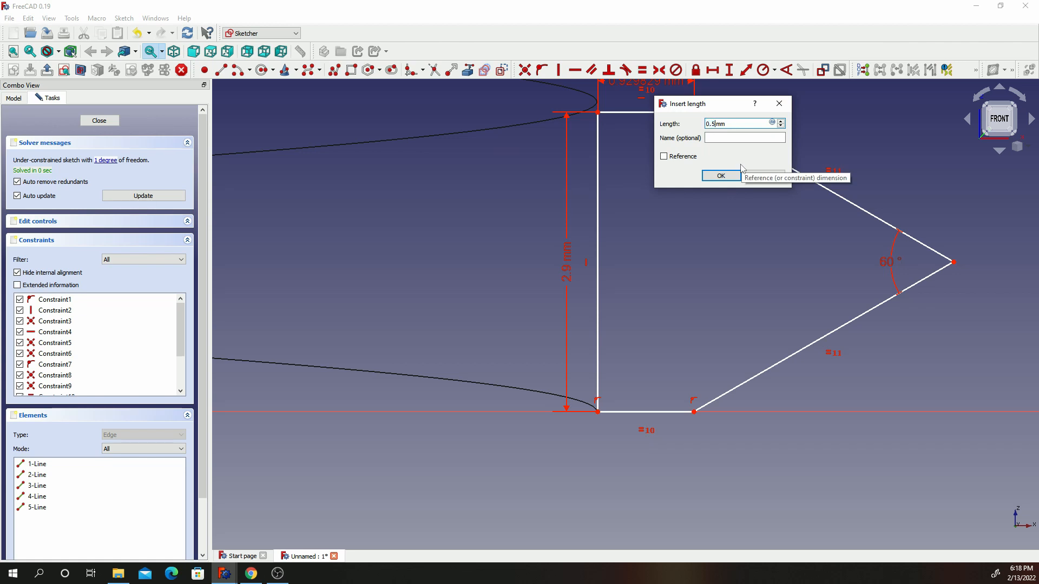
{"action": "left_click", "coordinate": [720, 175]}
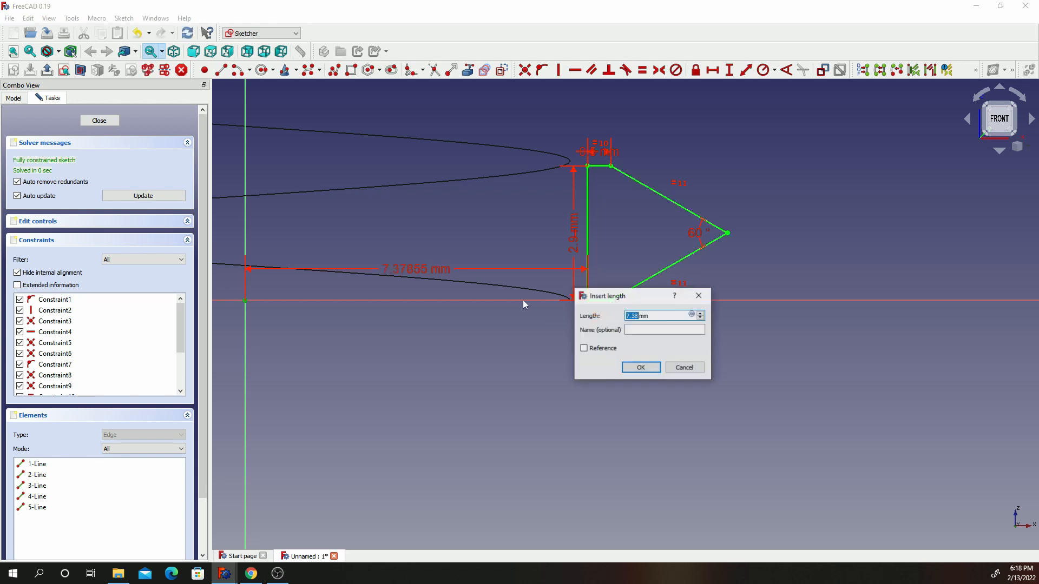
{"action": "type", "text": "7 mm"}
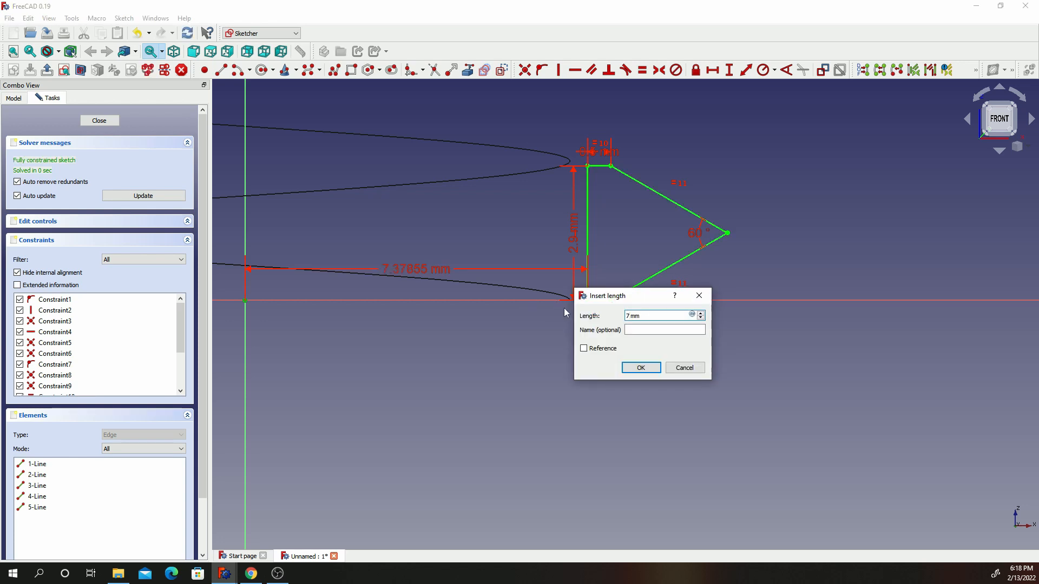
{"action": "left_click", "coordinate": [639, 368]}
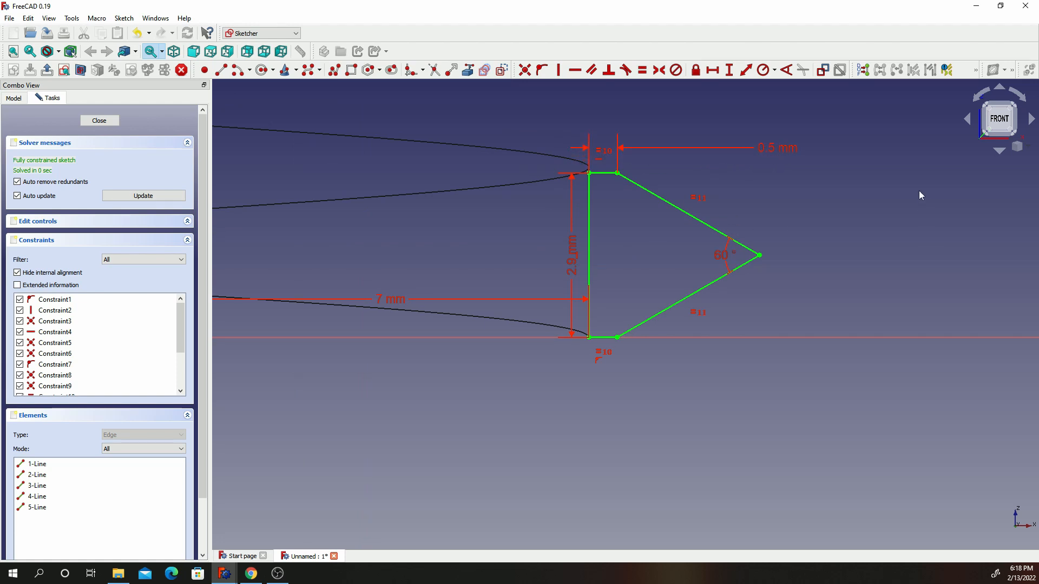
{"action": "mouse_move", "coordinate": [830, 120]}
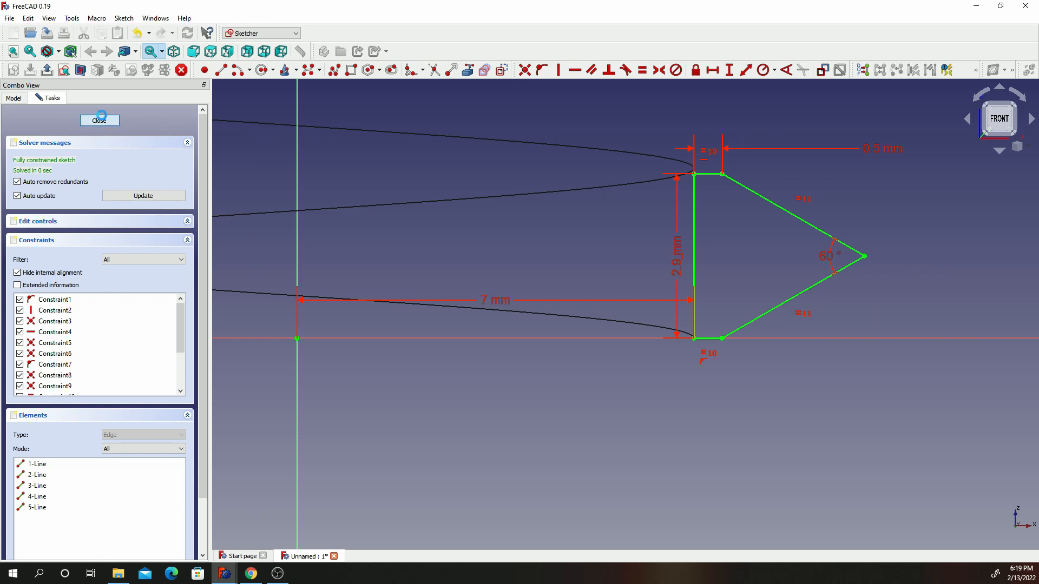
Step: Close the sketch and sweep it along the helix with an additive pipe in Frenet orientation
{"action": "left_click", "coordinate": [98, 121]}
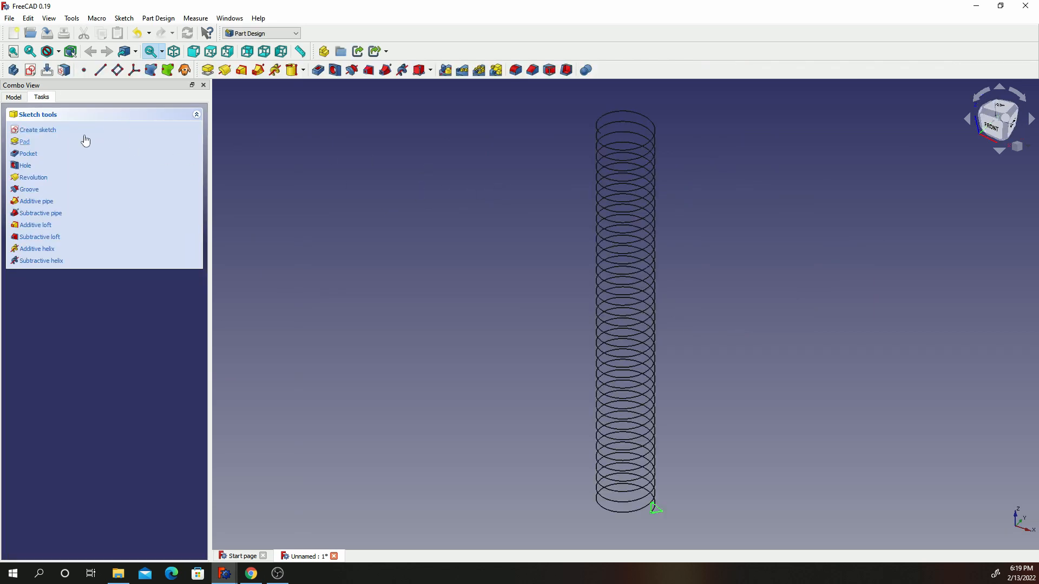
{"action": "left_click", "coordinate": [13, 97]}
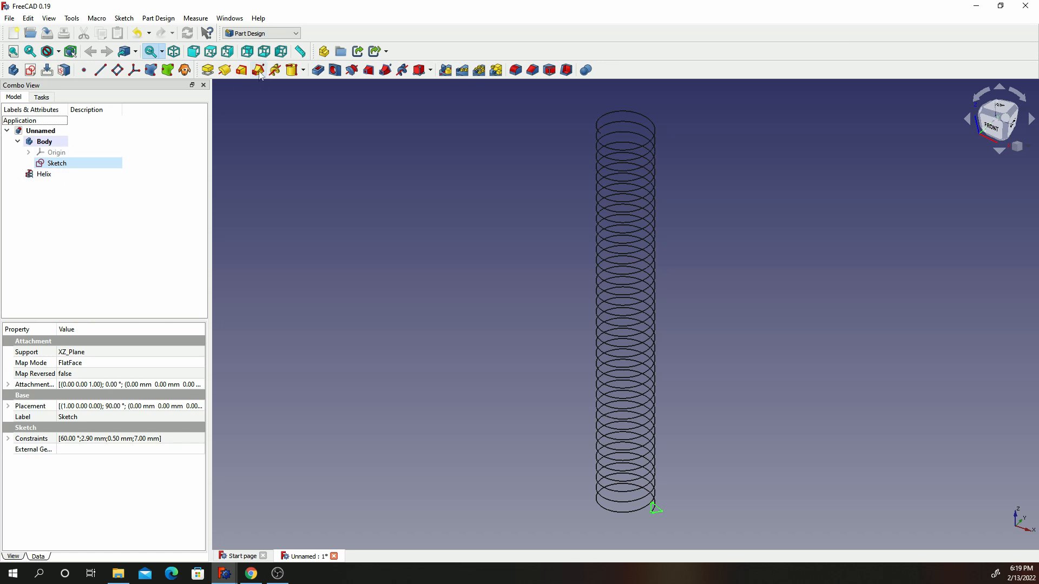
{"action": "left_click", "coordinate": [257, 69]}
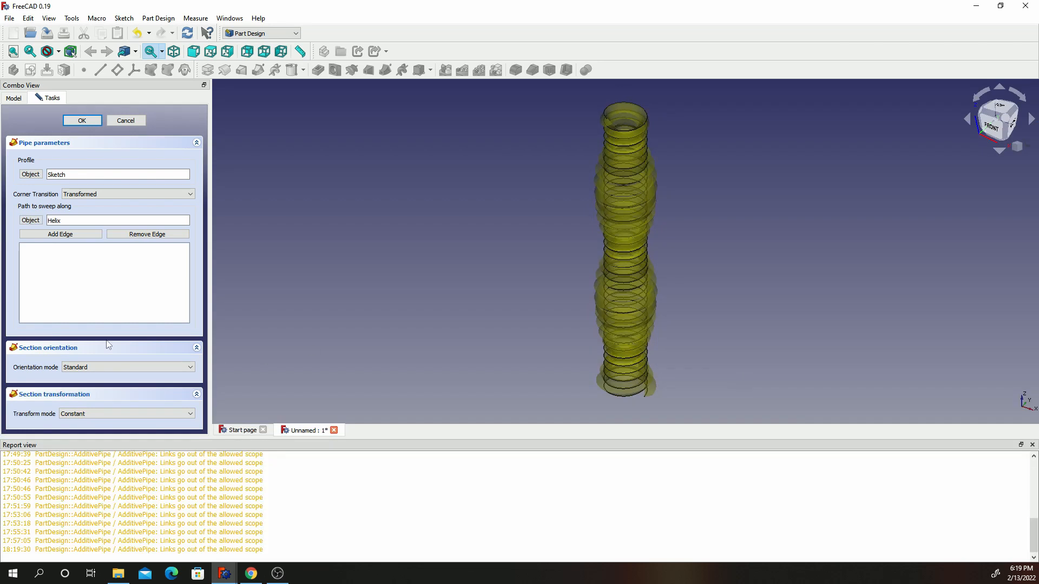
{"action": "left_click", "coordinate": [126, 367]}
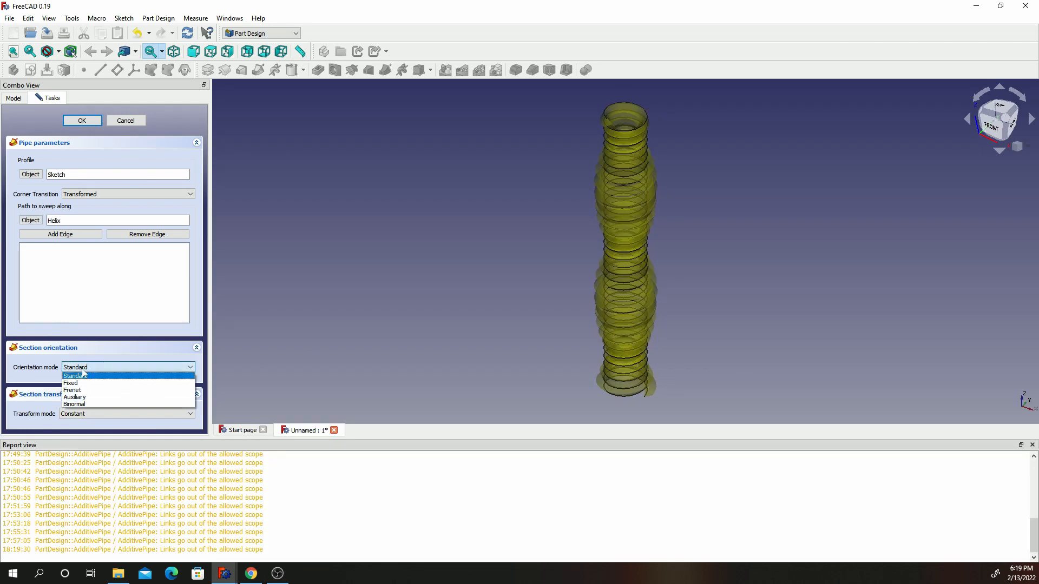
{"action": "left_click", "coordinate": [72, 390]}
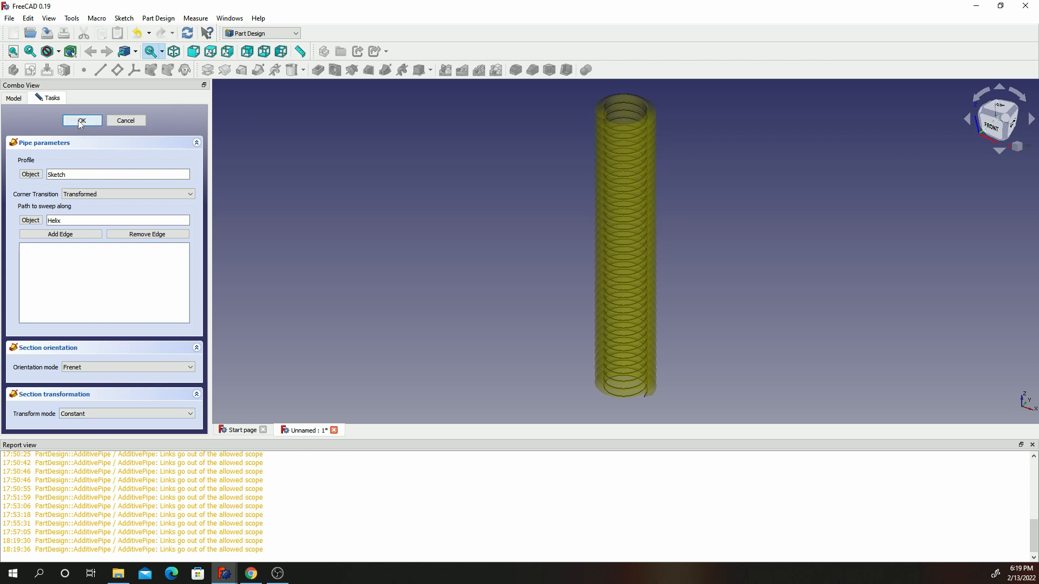
Step: Link the helix as a cross-reference and finish the pipe, creating the solid thread coil
{"action": "left_click", "coordinate": [81, 120]}
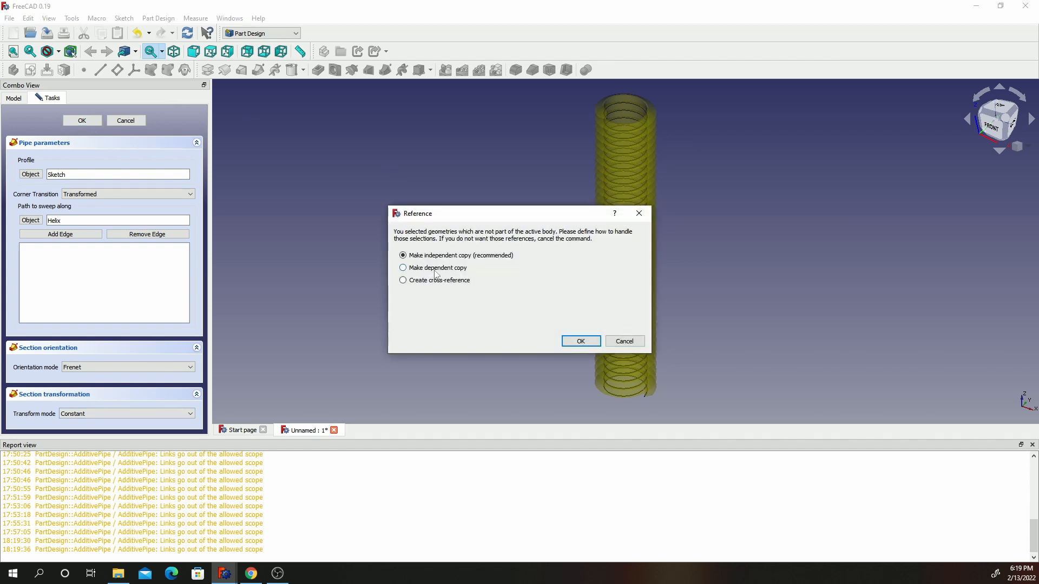
{"action": "left_click", "coordinate": [402, 279]}
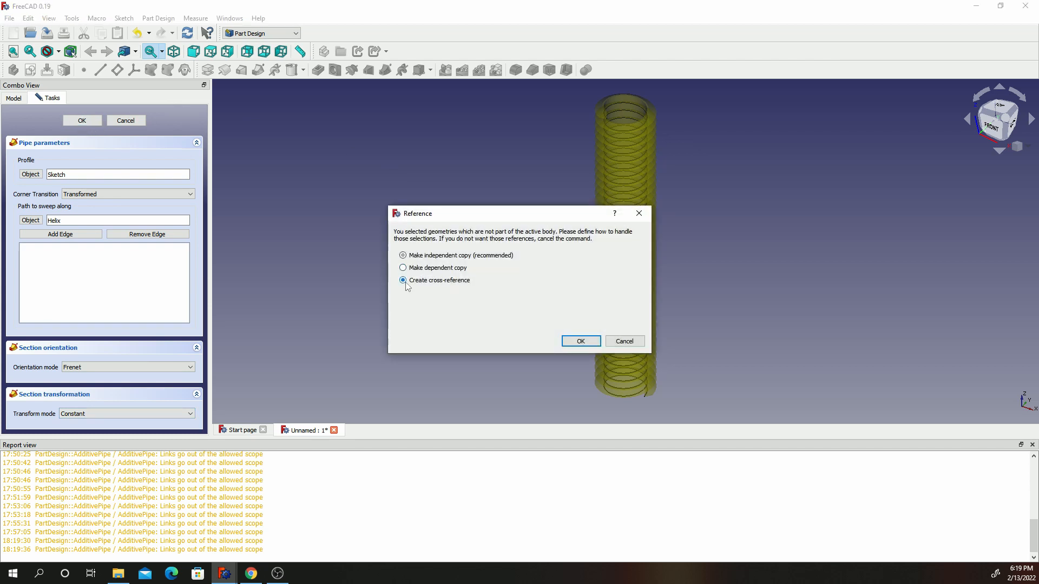
{"action": "left_click", "coordinate": [579, 341]}
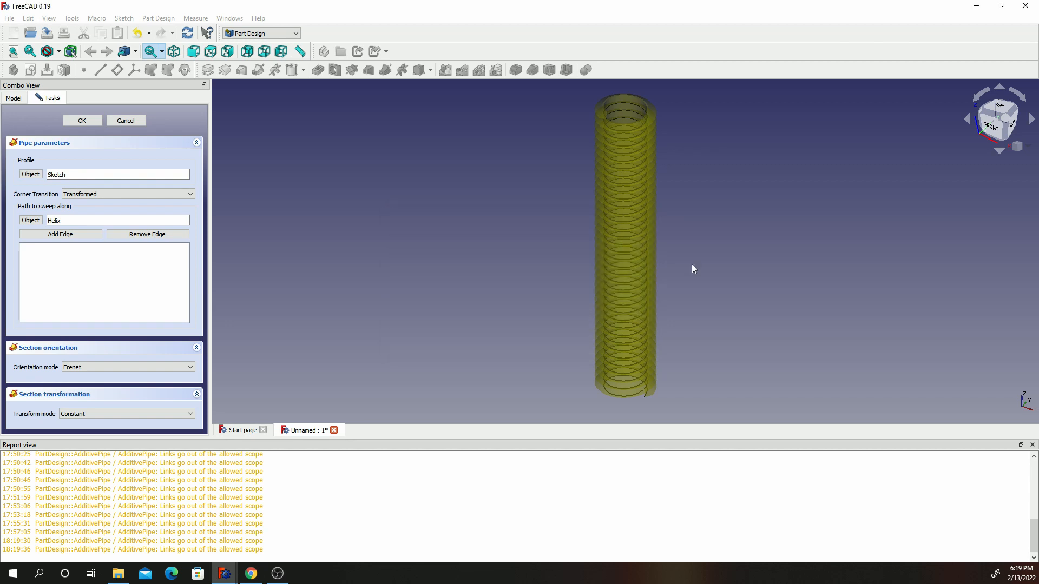
{"action": "left_click", "coordinate": [81, 120]}
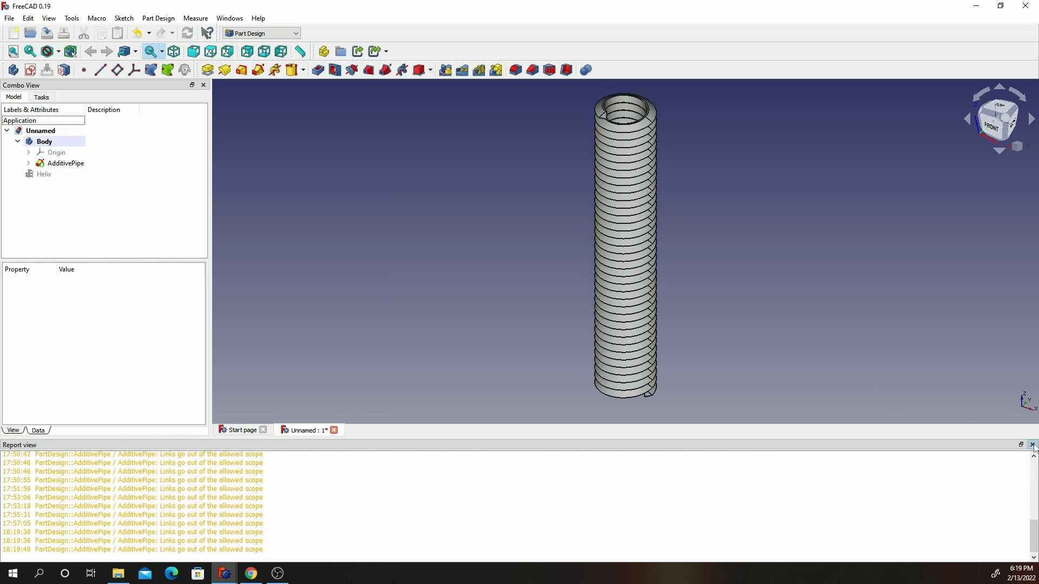
Step: Close the Report view panel and start an additive cylinder in the body
{"action": "left_click", "coordinate": [1032, 444]}
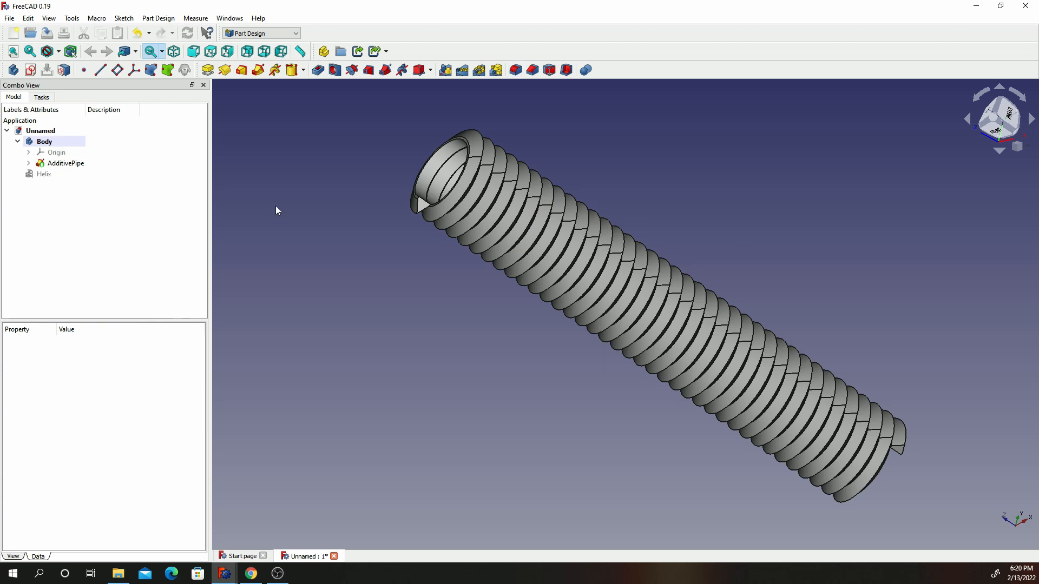
{"action": "left_click", "coordinate": [302, 69]}
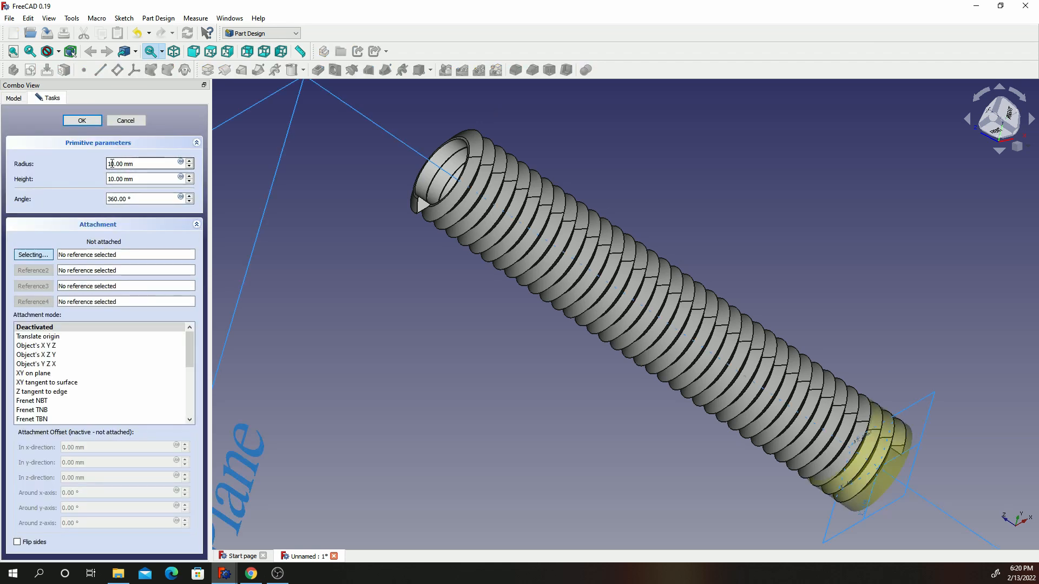
Step: Give the core cylinder a 7.5 mm radius and 100 mm height and add it to the body
{"action": "triple_click", "coordinate": [139, 163]}
{"action": "type", "text": "7.5"}
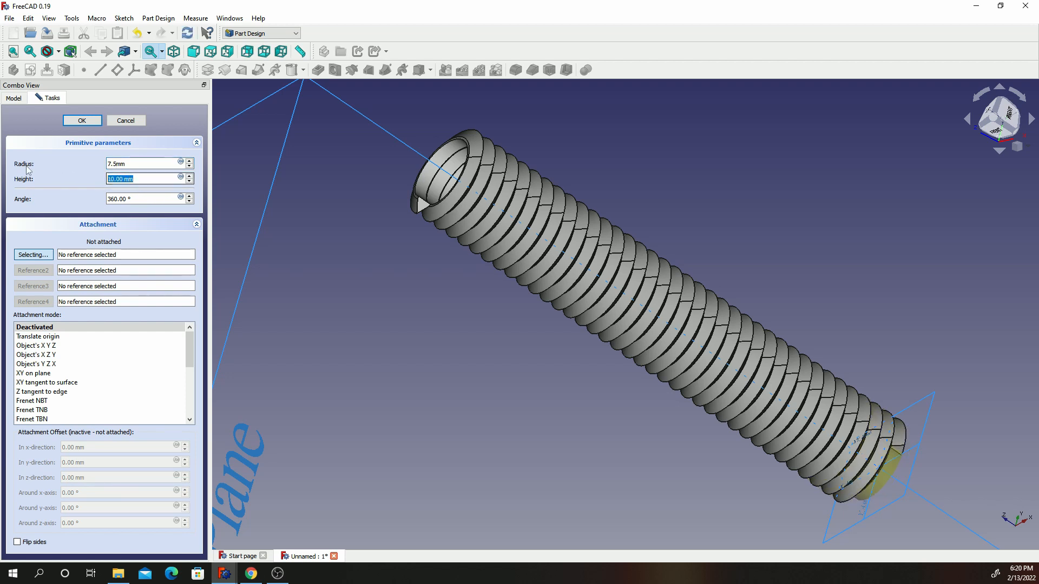
{"action": "type", "text": "110"}
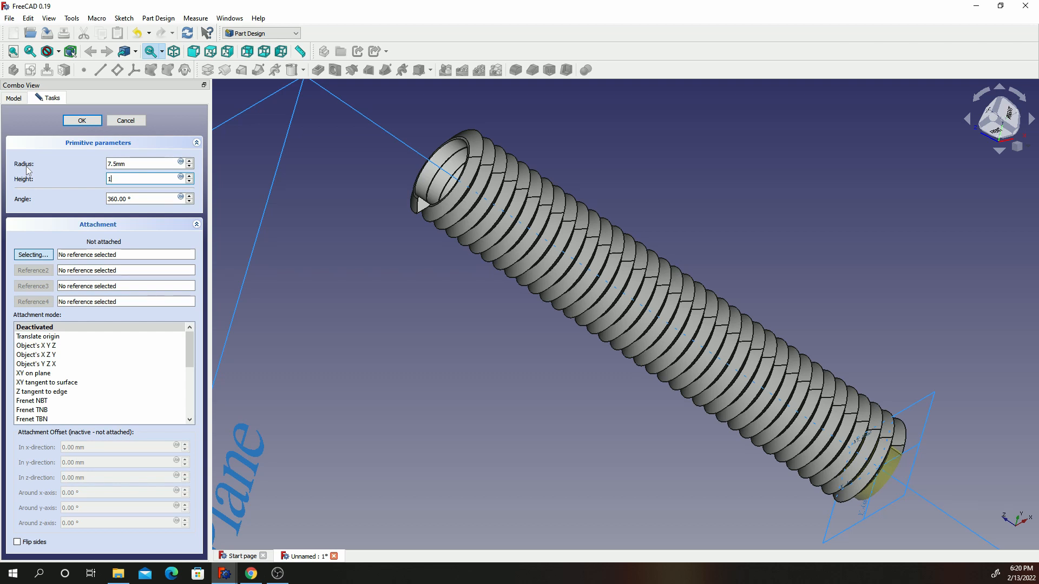
{"action": "type", "text": "00 mm"}
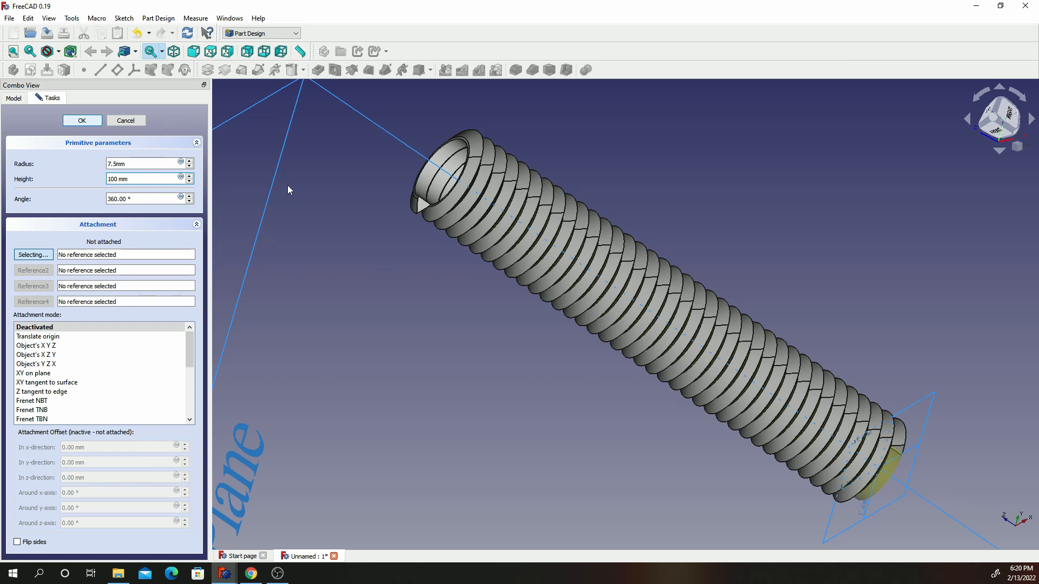
{"action": "left_click", "coordinate": [81, 120]}
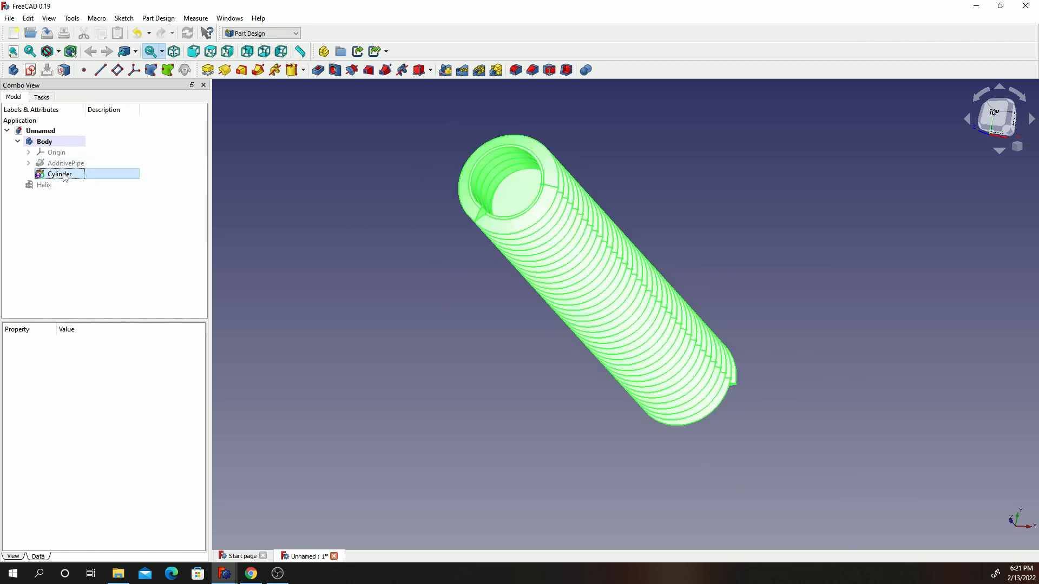
Step: Re-edit the cylinder to settle its height at 100 mm, then reopen the helix parameters
{"action": "double_click", "coordinate": [58, 173]}
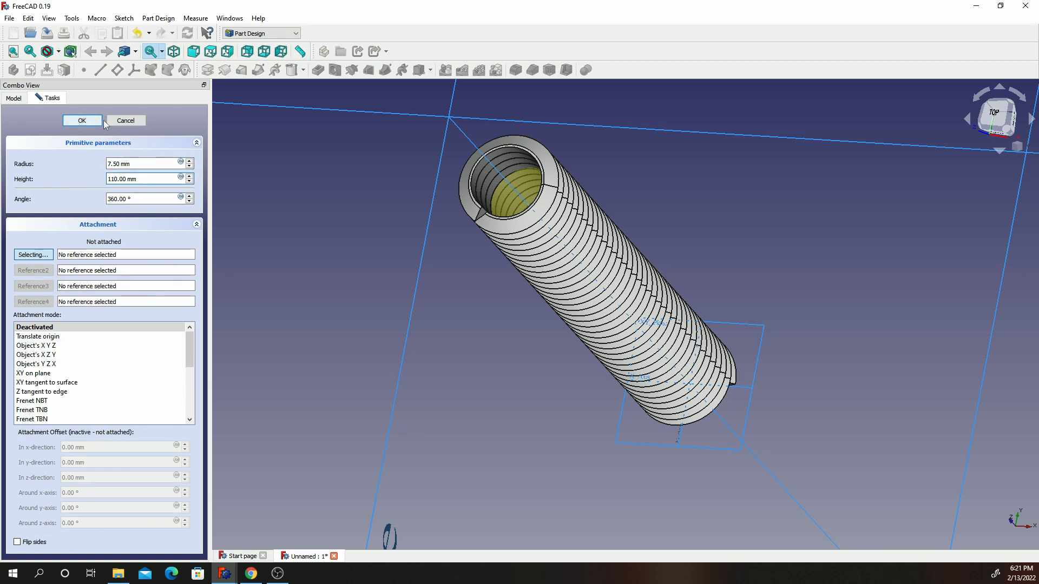
{"action": "mouse_move", "coordinate": [188, 150]}
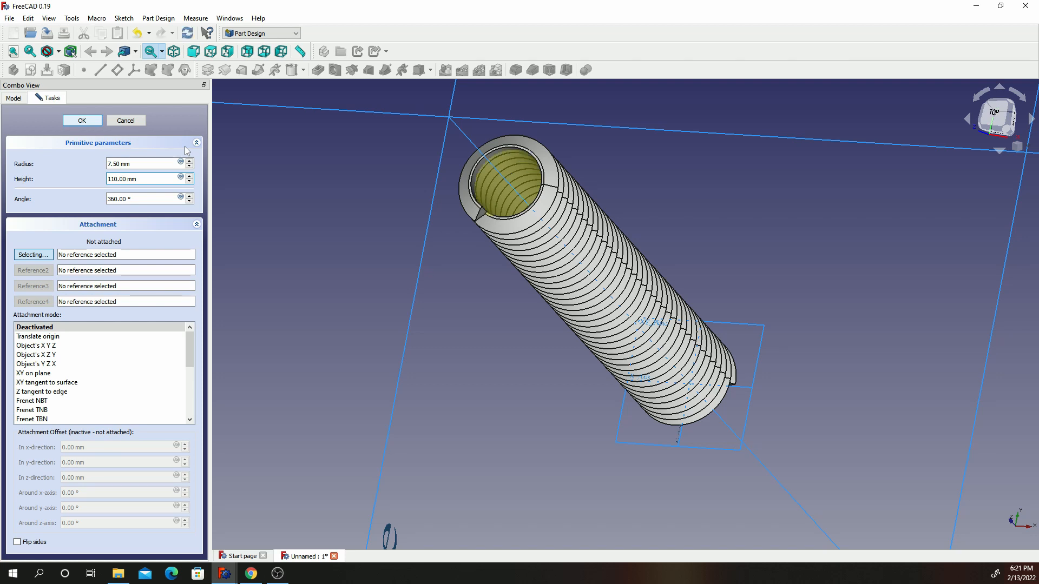
{"action": "mouse_move", "coordinate": [578, 163]}
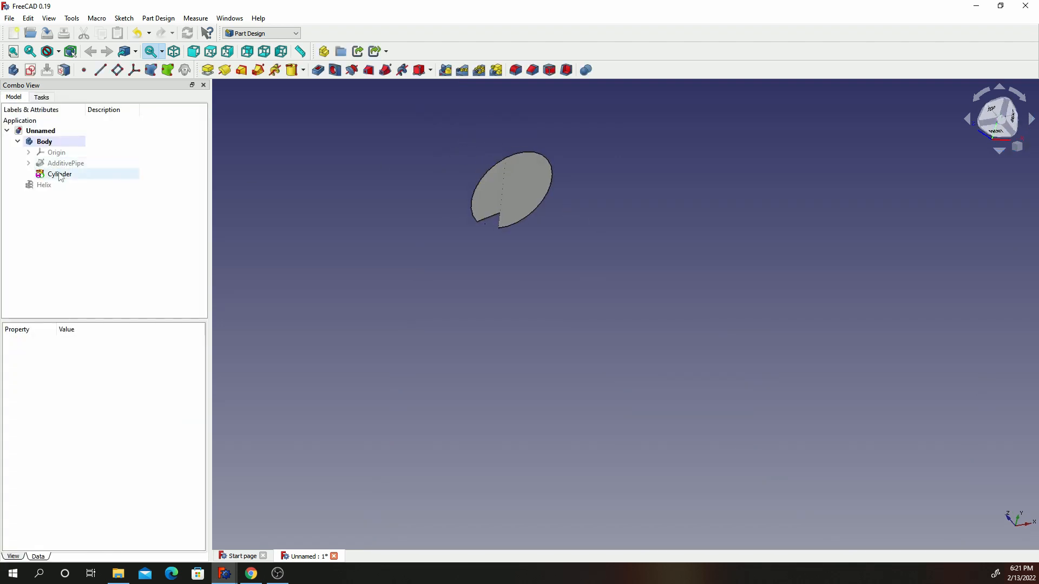
{"action": "double_click", "coordinate": [60, 173]}
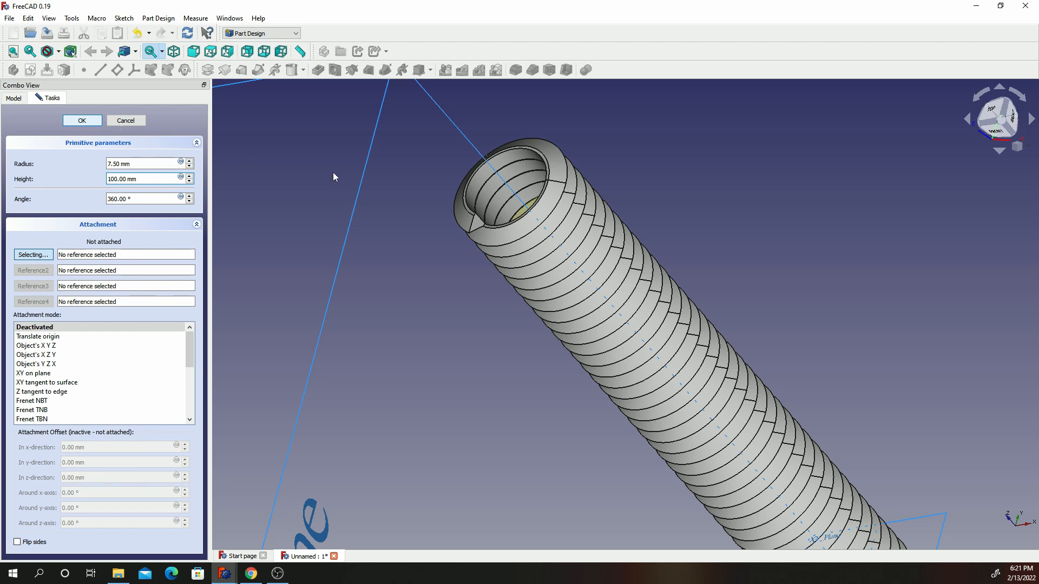
{"action": "left_click", "coordinate": [81, 120]}
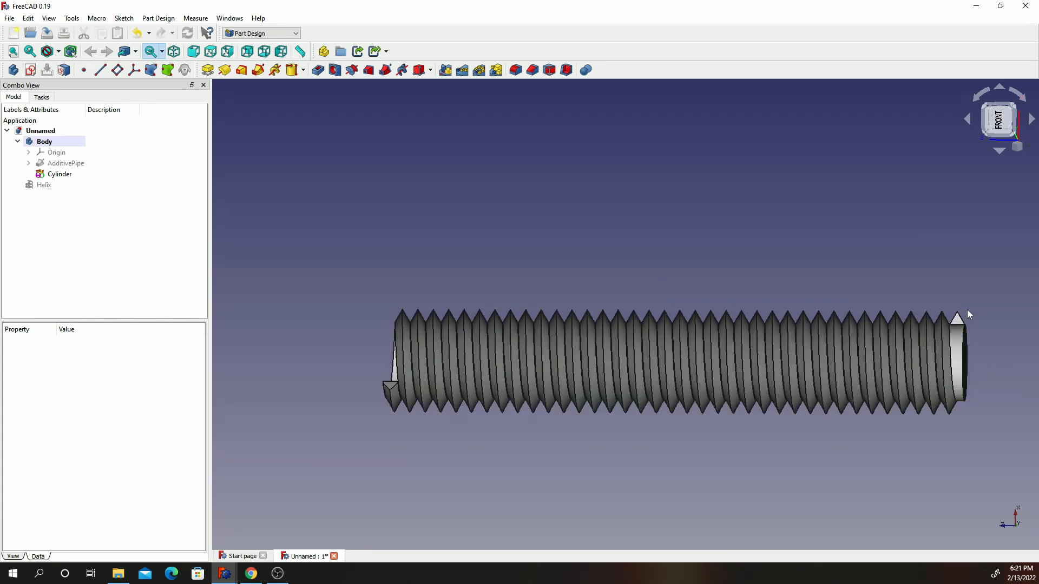
{"action": "left_click", "coordinate": [59, 173]}
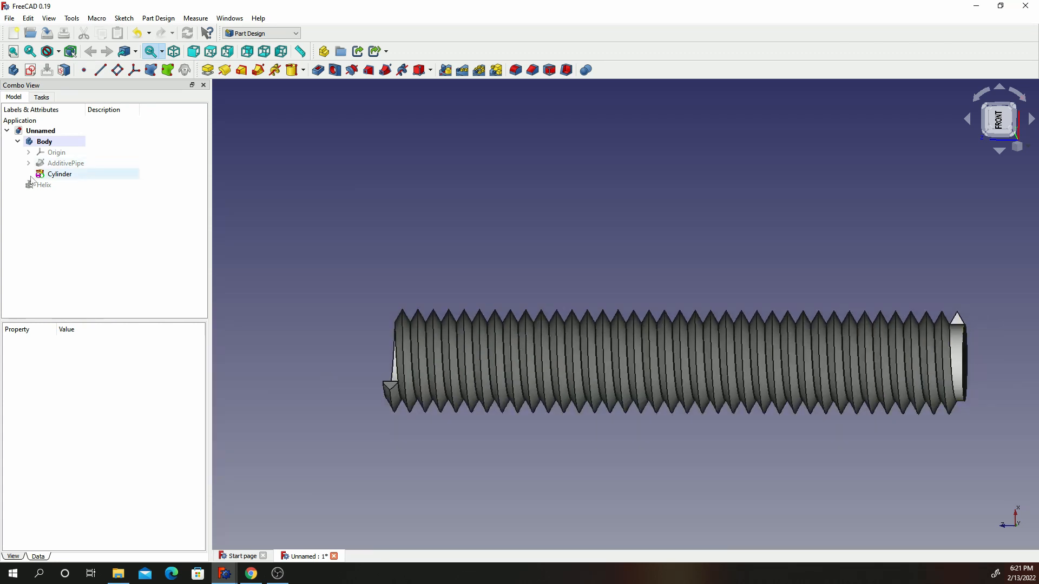
{"action": "double_click", "coordinate": [43, 185]}
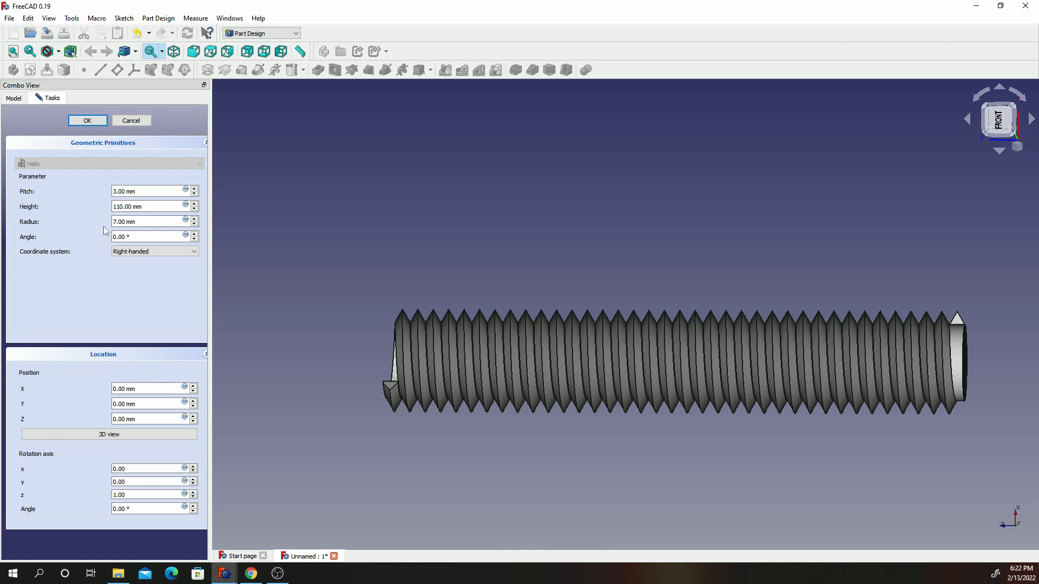
Step: Change the helix pitch from 3 mm to 6 mm for a coarser thread
{"action": "left_click", "coordinate": [146, 191]}
{"action": "type", "text": "6"}
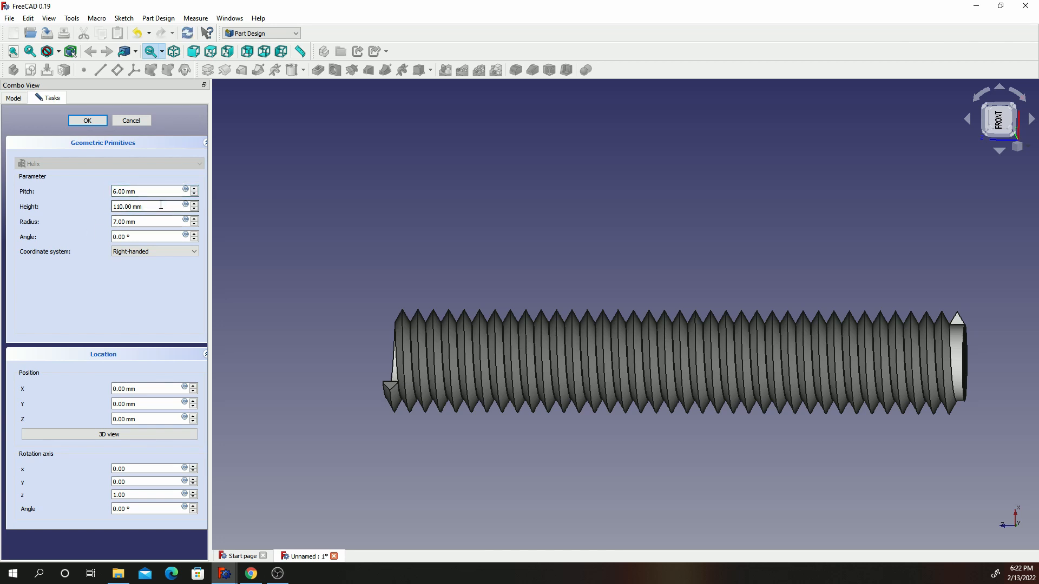
{"action": "left_click", "coordinate": [146, 389]}
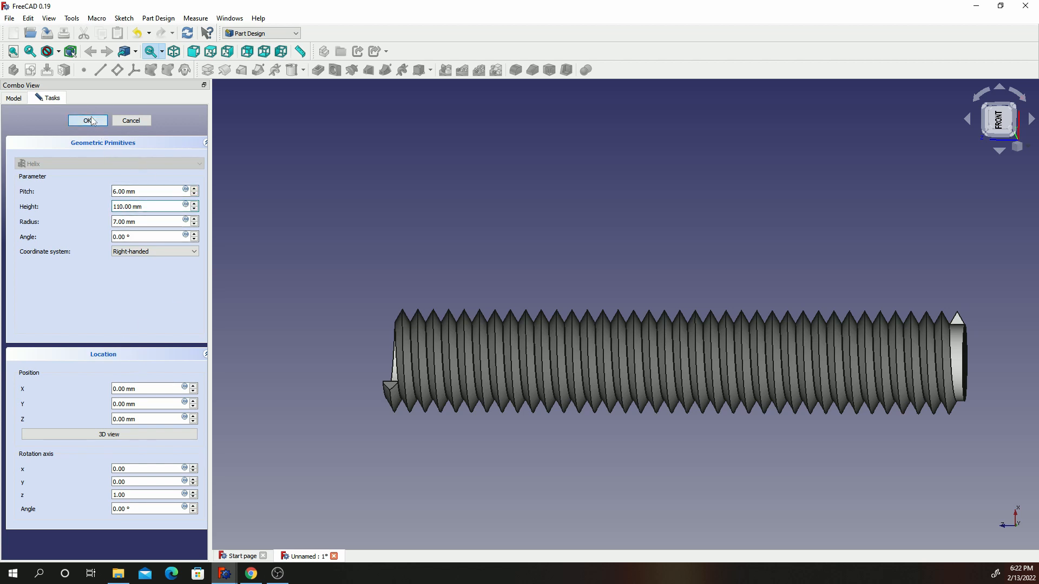
{"action": "mouse_move", "coordinate": [362, 169]}
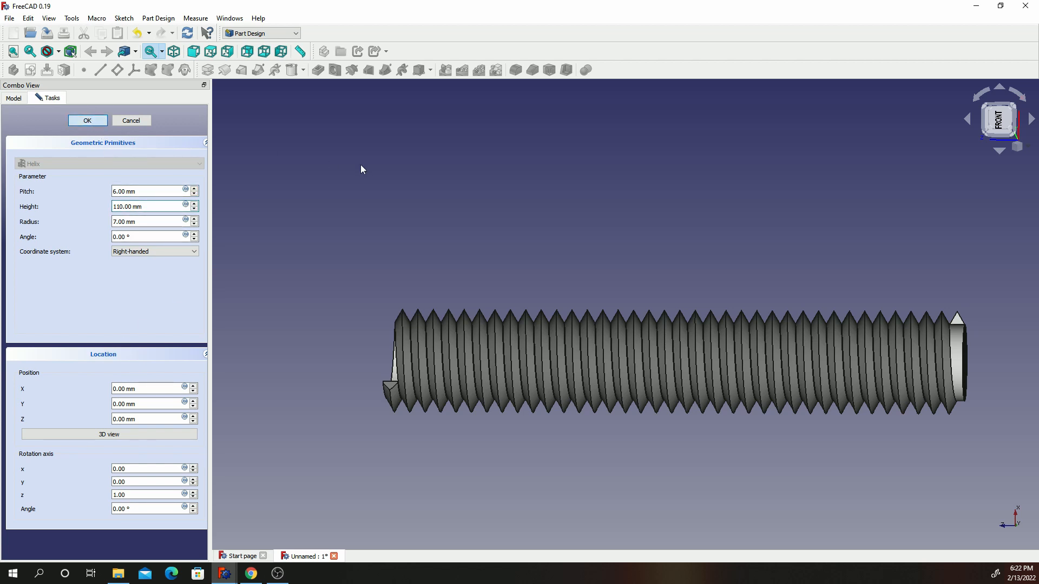
{"action": "left_click", "coordinate": [86, 120]}
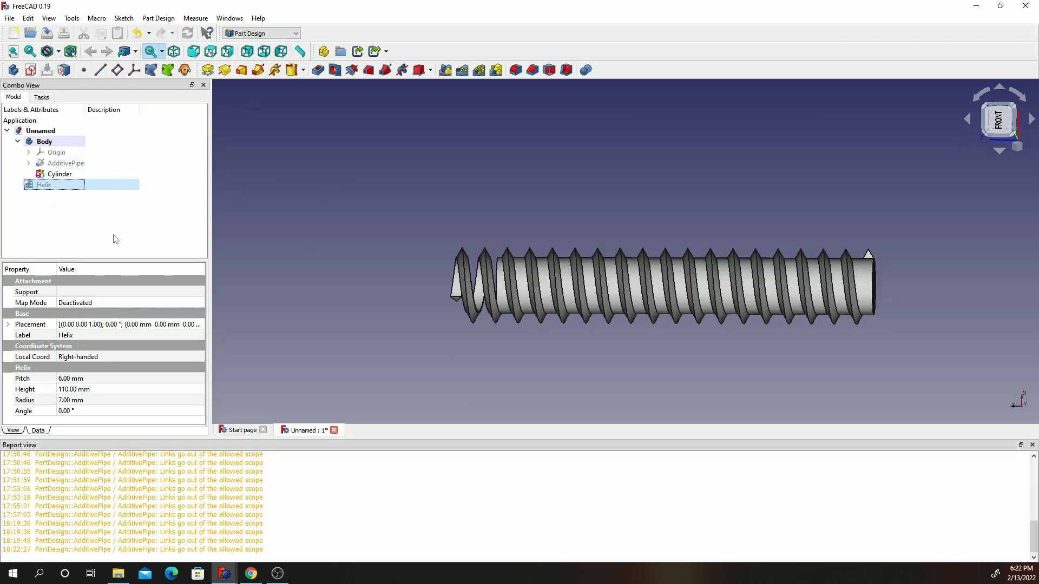
Step: Set the core Cylinder's Height to 115 mm and confirm
{"action": "double_click", "coordinate": [43, 185]}
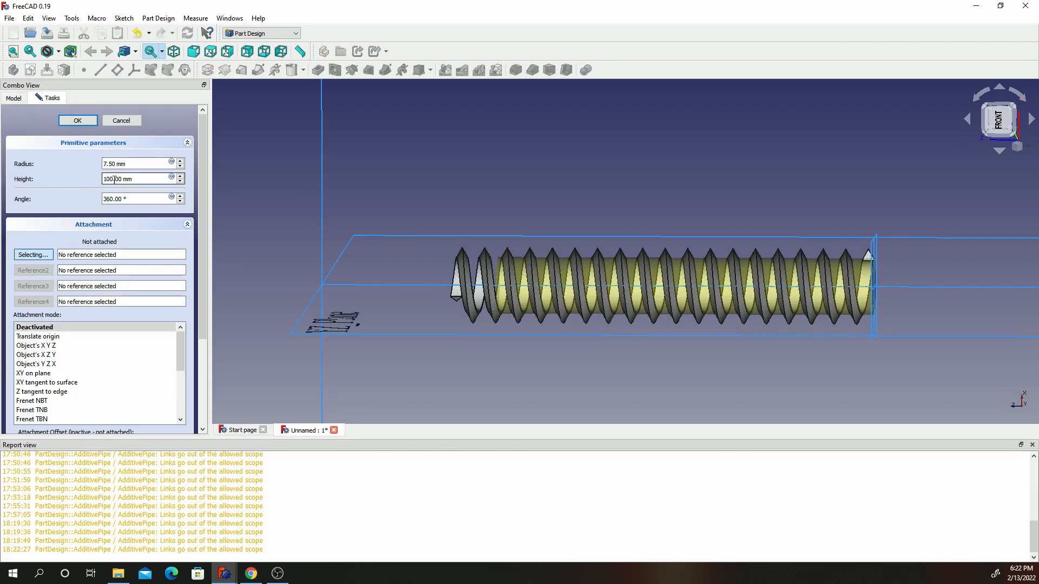
{"action": "double_click", "coordinate": [123, 178]}
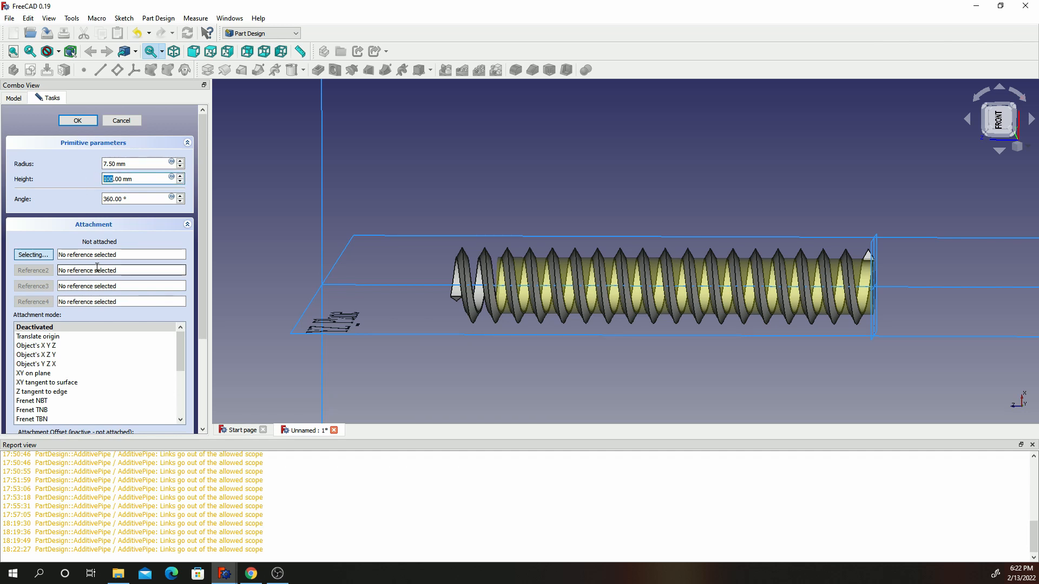
{"action": "type", "text": "115"}
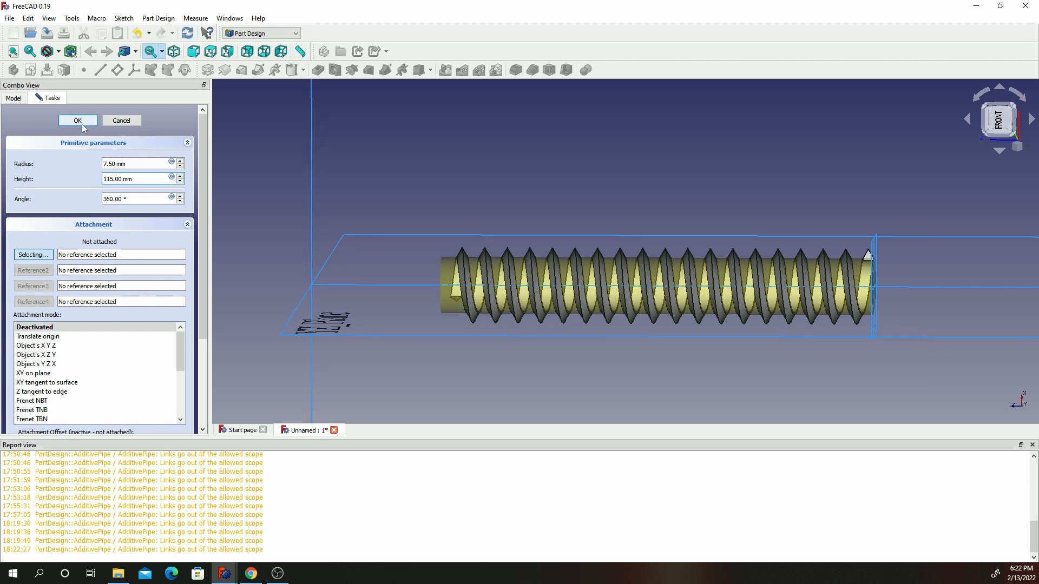
{"action": "left_click", "coordinate": [78, 120]}
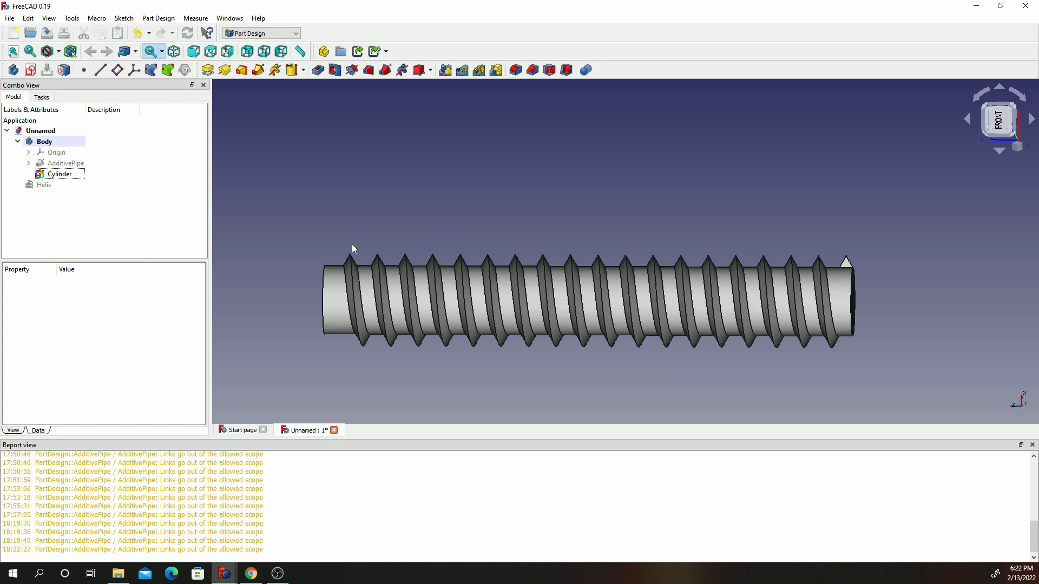
Step: Start a PolarPattern of the AdditivePipe sweep around the vertical sketch axis with 2 occurrences
{"action": "double_click", "coordinate": [58, 174]}
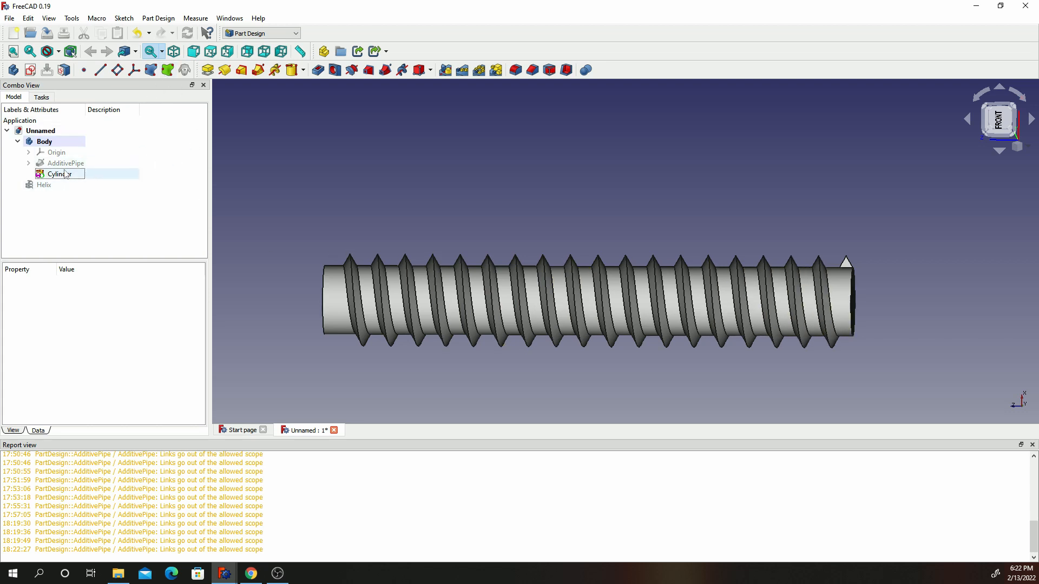
{"action": "left_click", "coordinate": [66, 164]}
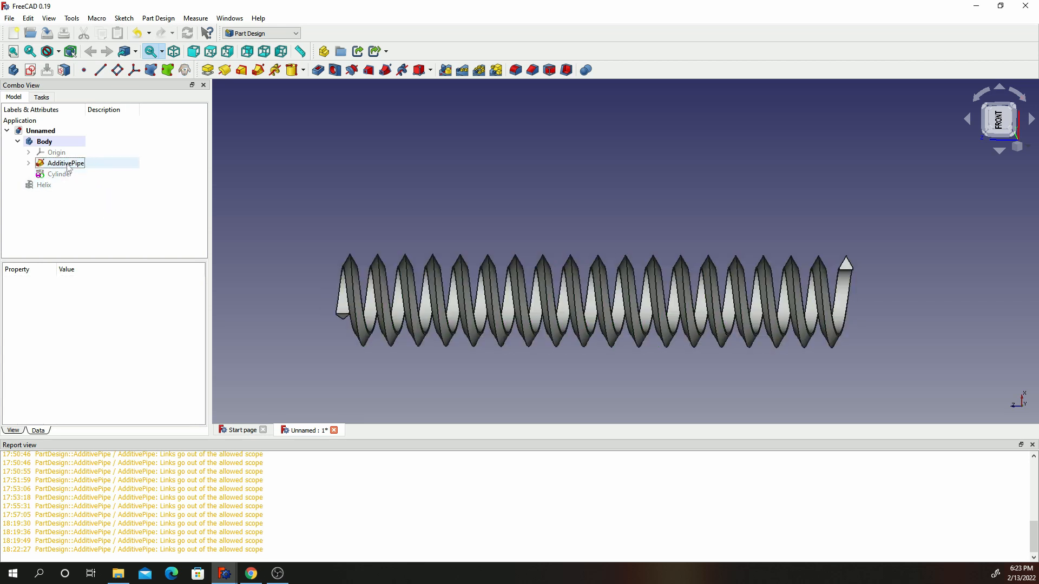
{"action": "left_click", "coordinate": [65, 164]}
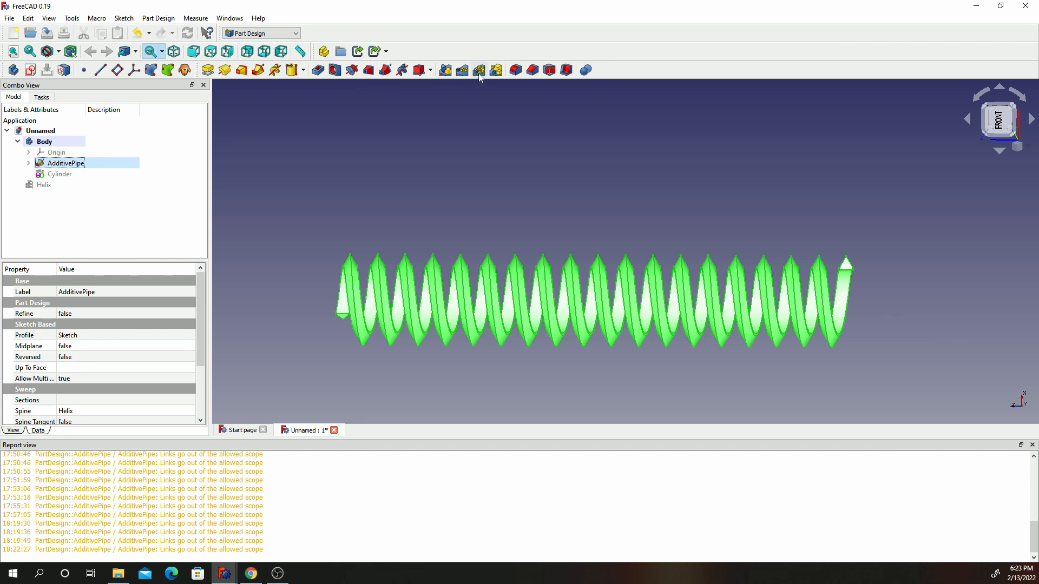
{"action": "left_click", "coordinate": [477, 69]}
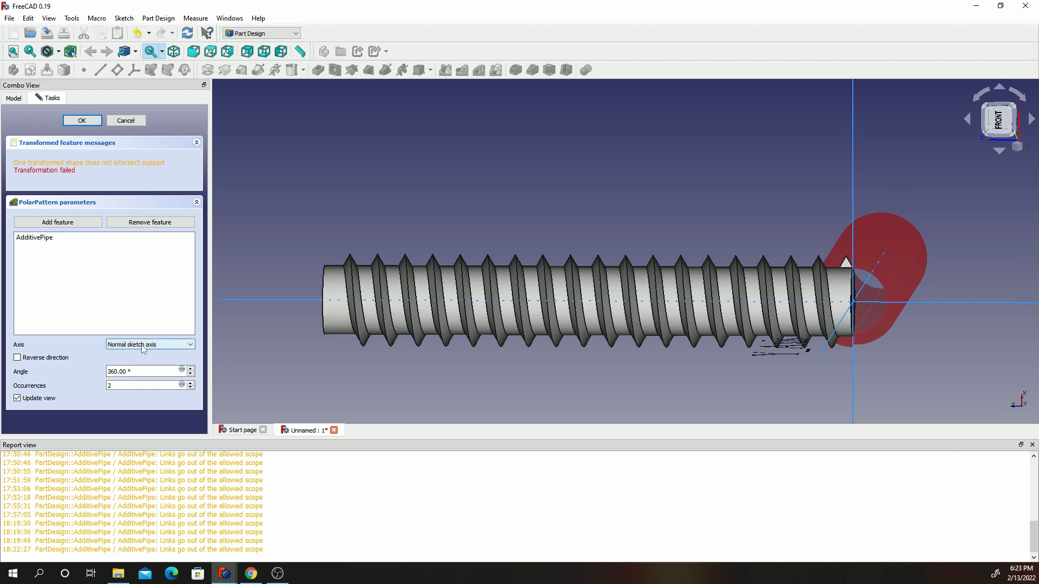
{"action": "left_click", "coordinate": [148, 344]}
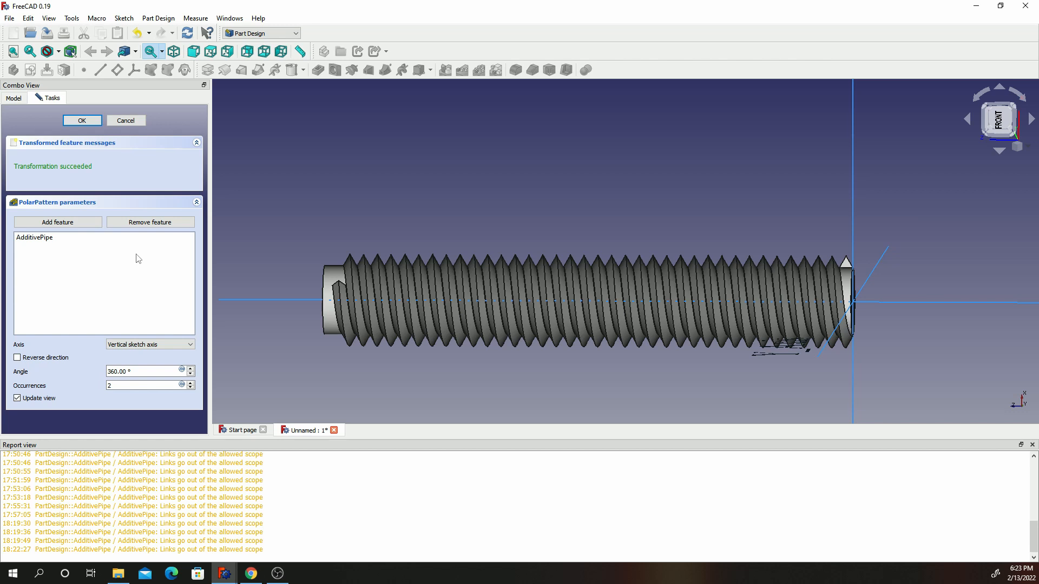
{"action": "mouse_move", "coordinate": [269, 288]}
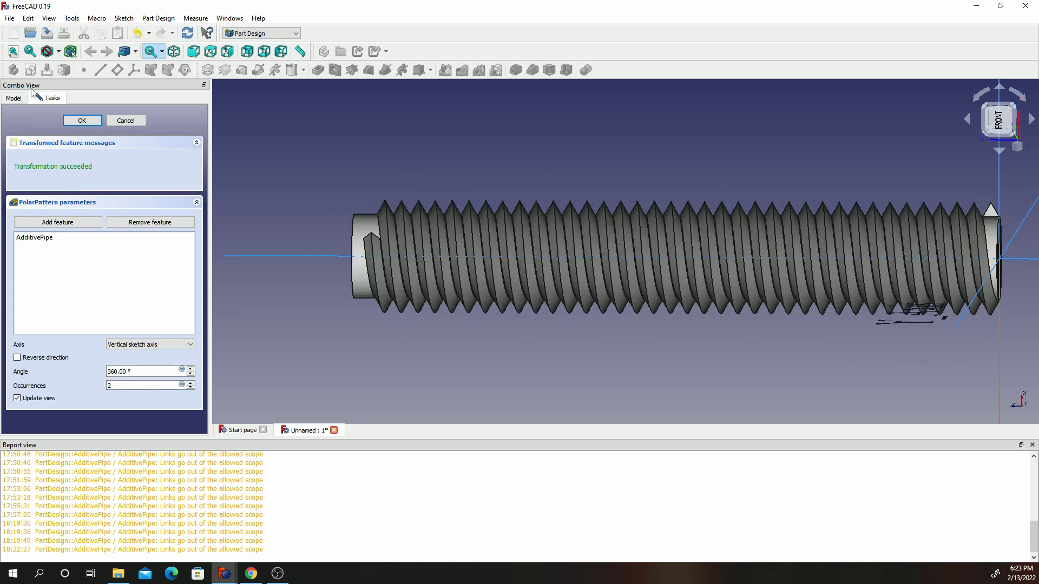
Step: Confirm the PolarPattern, view the rod's end, and select the feature in the tree
{"action": "left_click", "coordinate": [81, 120]}
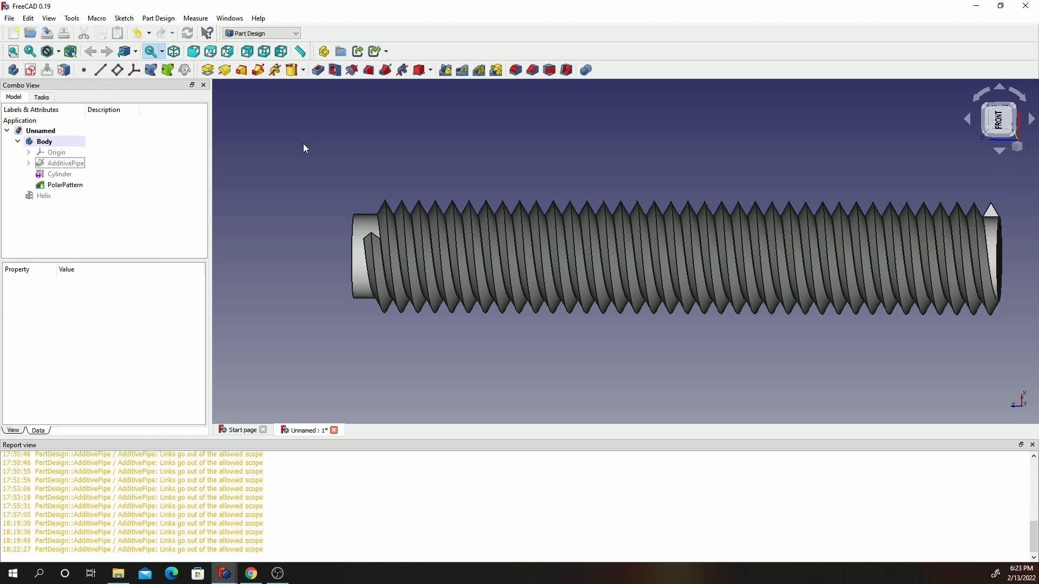
{"action": "mouse_move", "coordinate": [417, 5]}
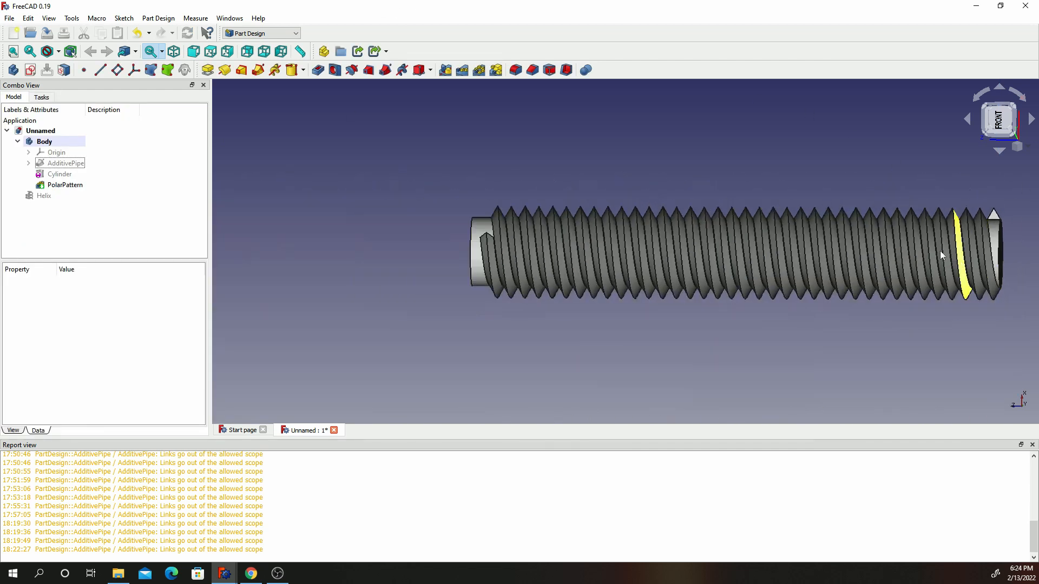
{"action": "left_click_drag", "start_coordinate": [940, 255], "coordinate": [951, 271]}
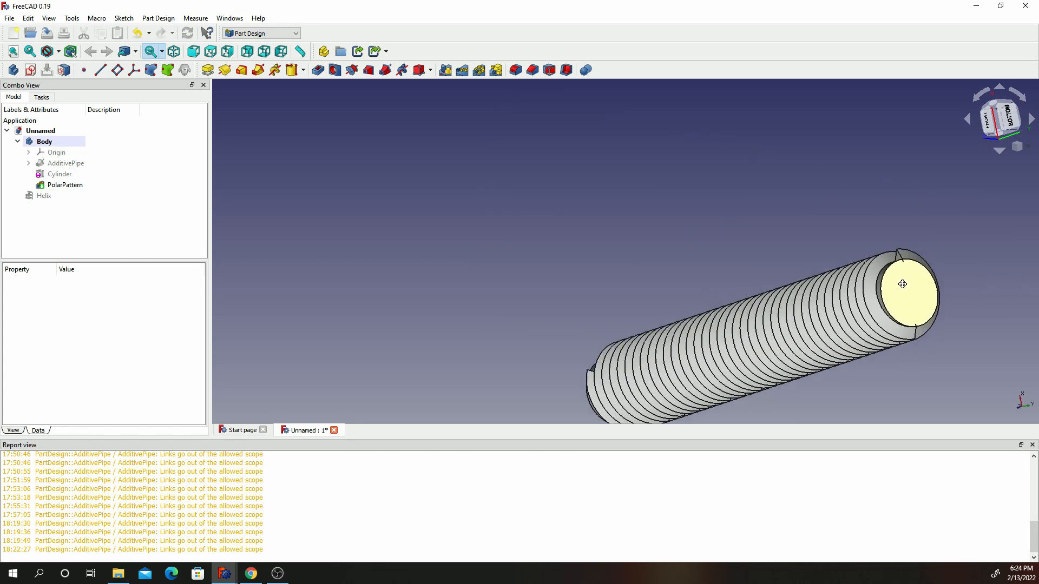
{"action": "left_click", "coordinate": [65, 185]}
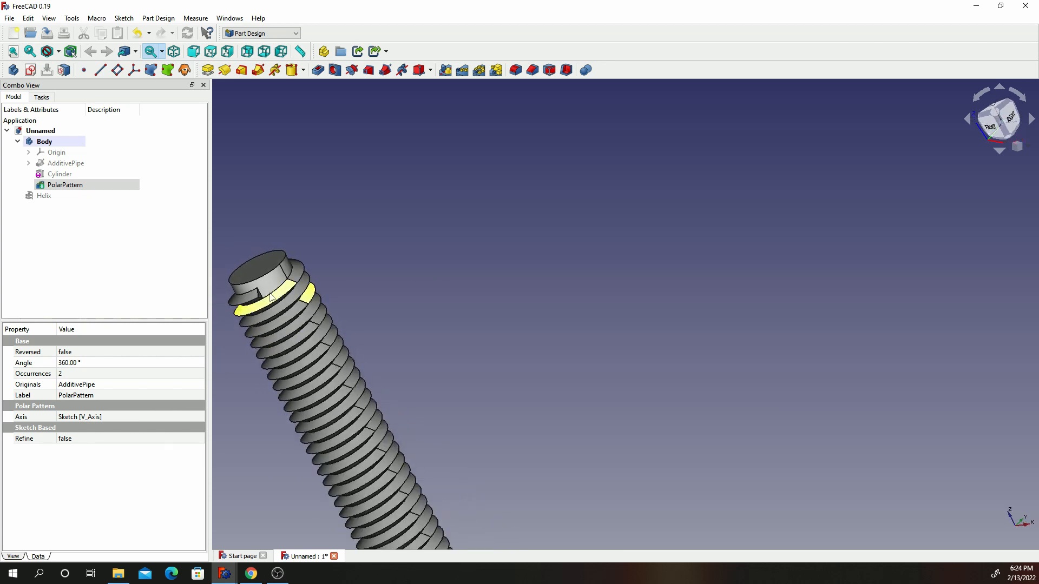
{"action": "left_click", "coordinate": [65, 185]}
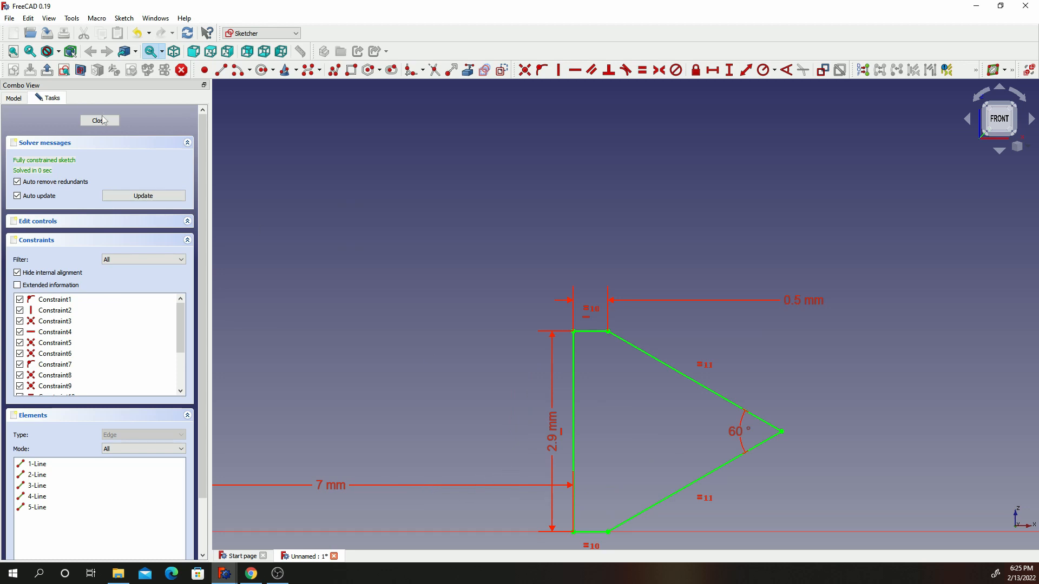
{"action": "left_click", "coordinate": [99, 120]}
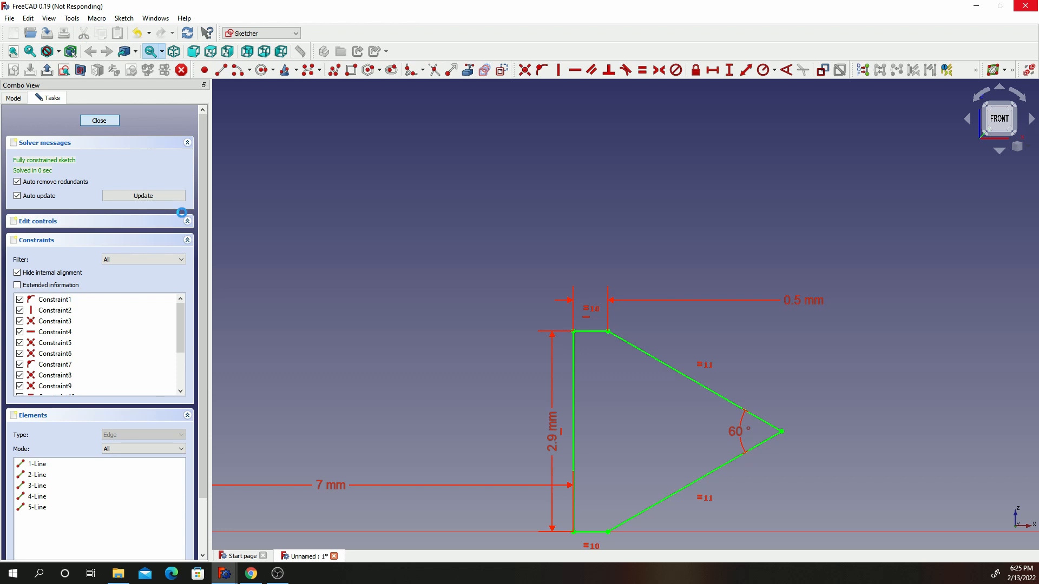
{"action": "left_click", "coordinate": [98, 120]}
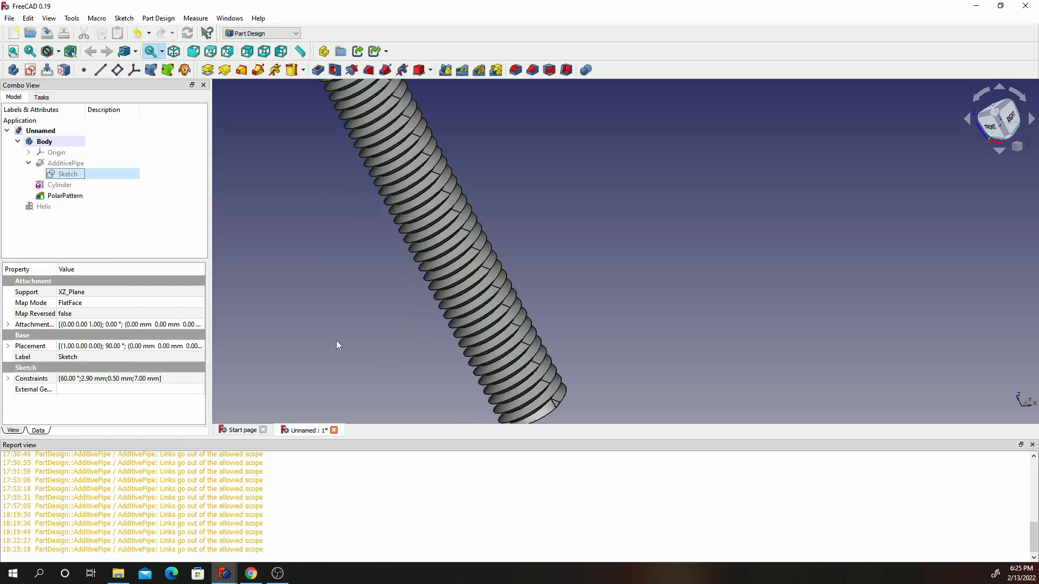
Step: Show the Helix path, review the thread tooth sketch against it, and close the sketch
{"action": "left_click", "coordinate": [45, 205]}
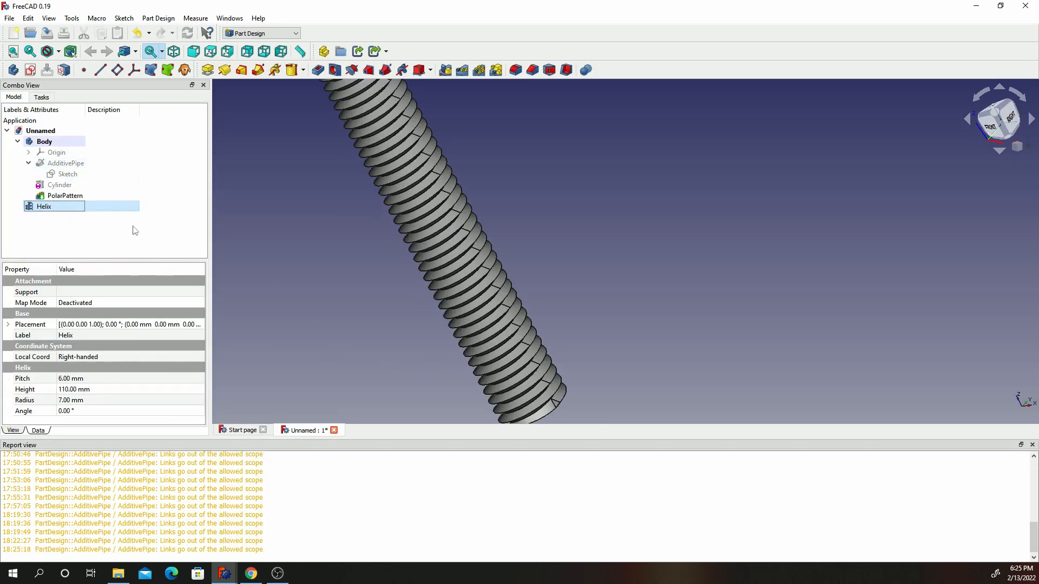
{"action": "double_click", "coordinate": [44, 205]}
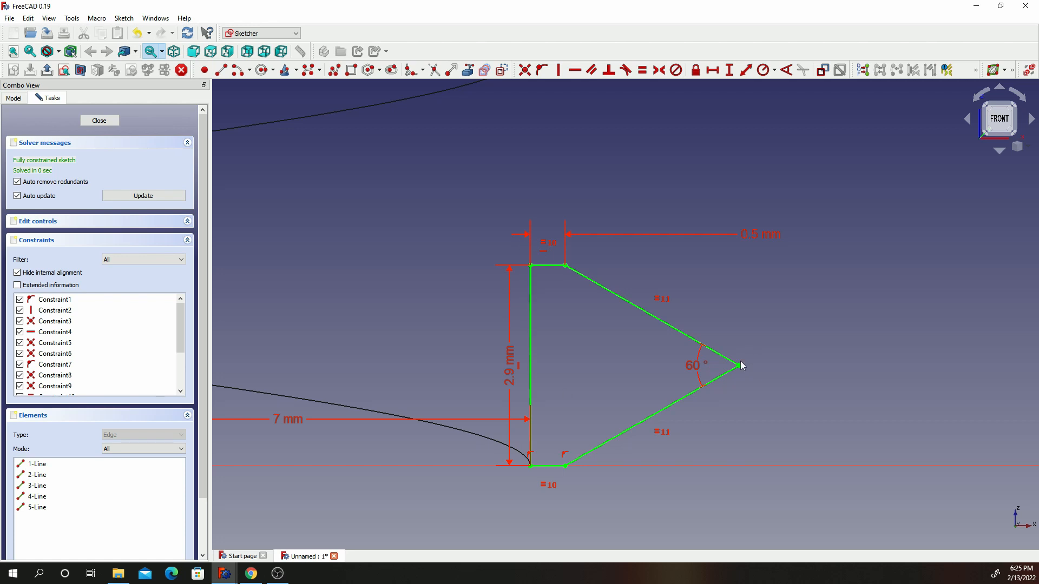
{"action": "mouse_move", "coordinate": [780, 382]}
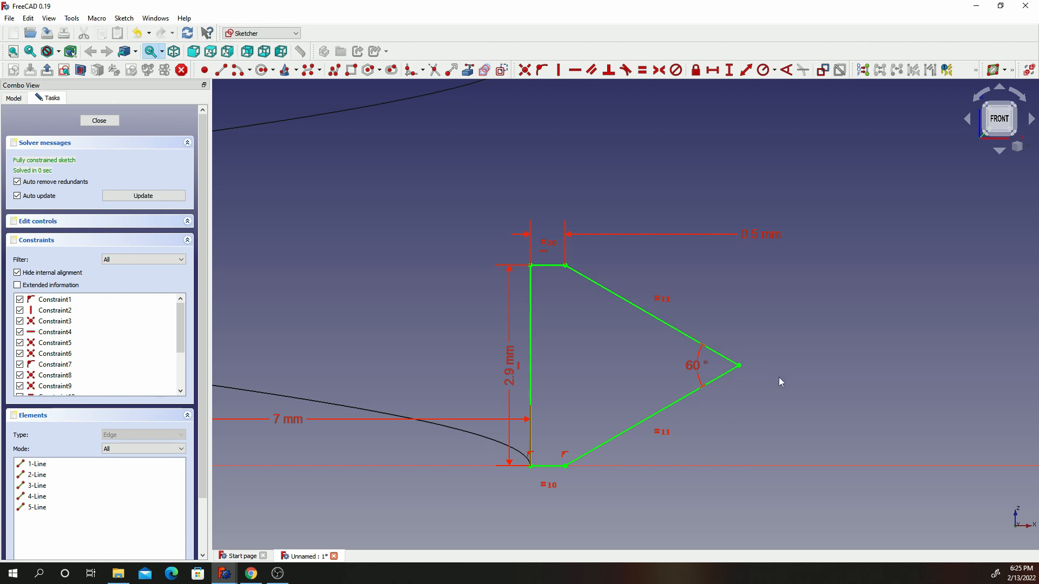
{"action": "mouse_move", "coordinate": [429, 431]}
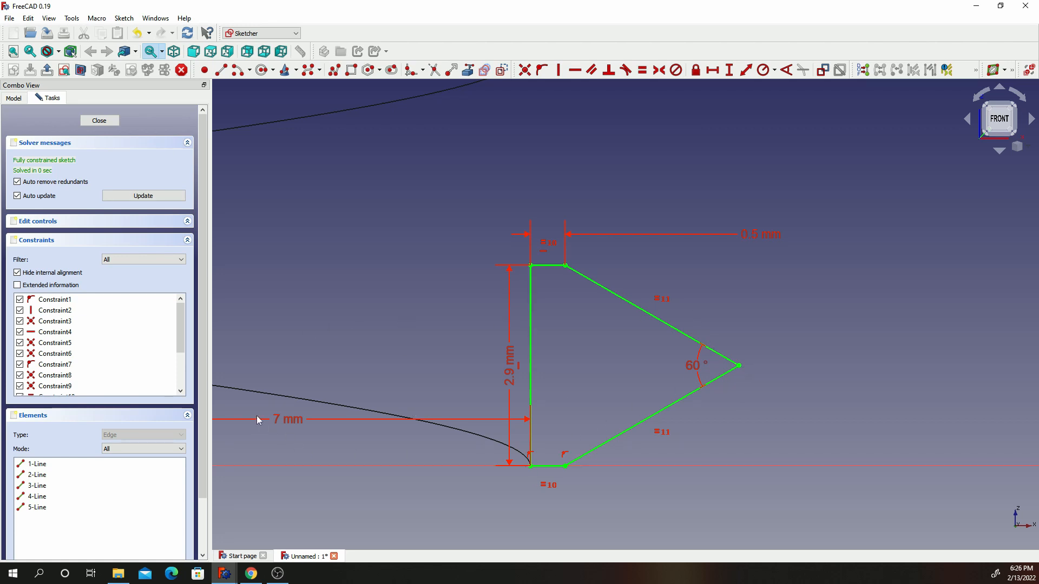
{"action": "mouse_move", "coordinate": [722, 332]}
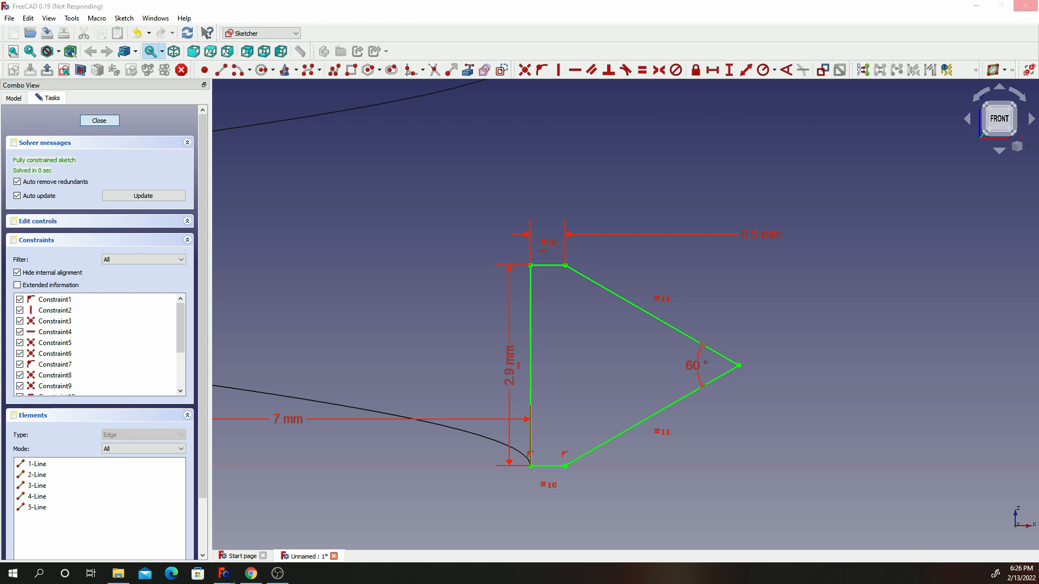
{"action": "left_click", "coordinate": [98, 120]}
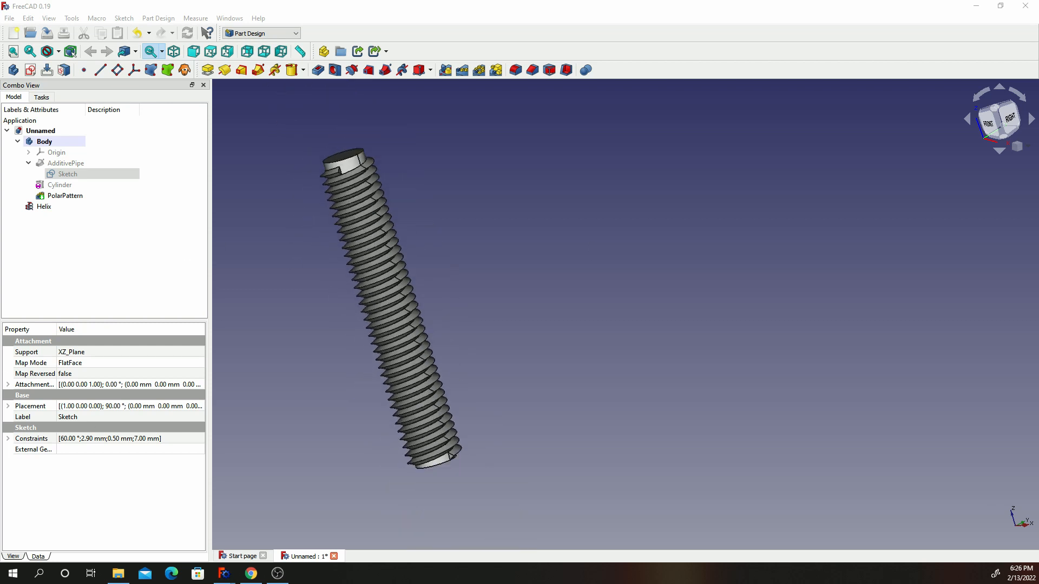
Step: Check GPU and memory graphs in Task Manager's Performance view, then close it
{"action": "left_click", "coordinate": [303, 573]}
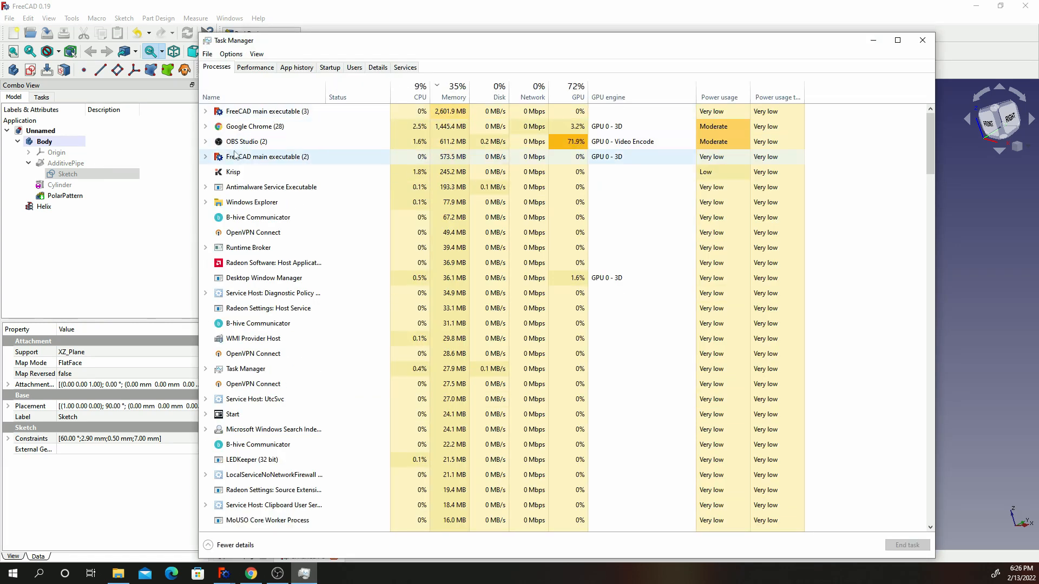
{"action": "left_click", "coordinate": [265, 141]}
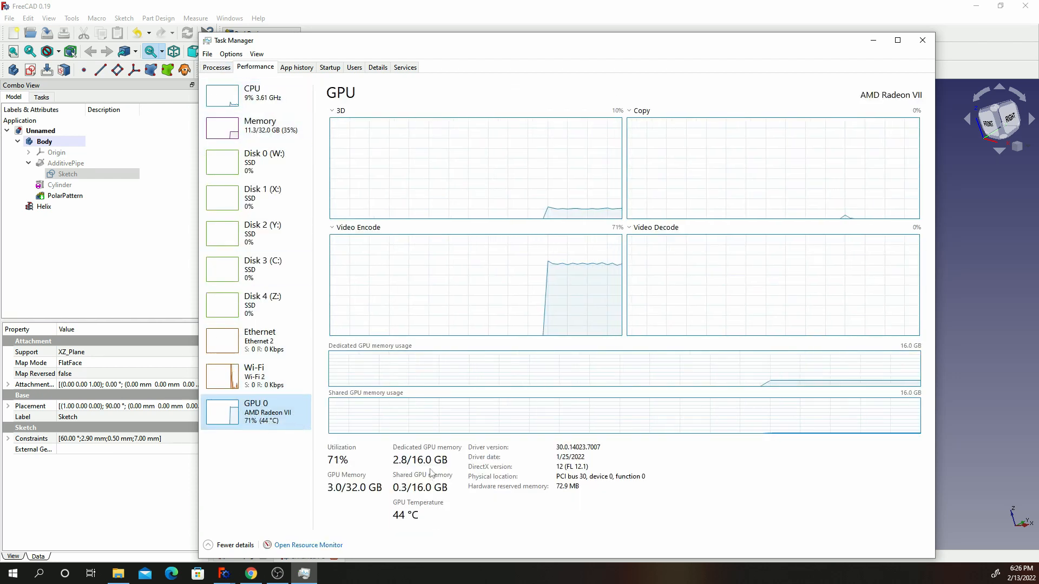
{"action": "mouse_move", "coordinate": [289, 418]}
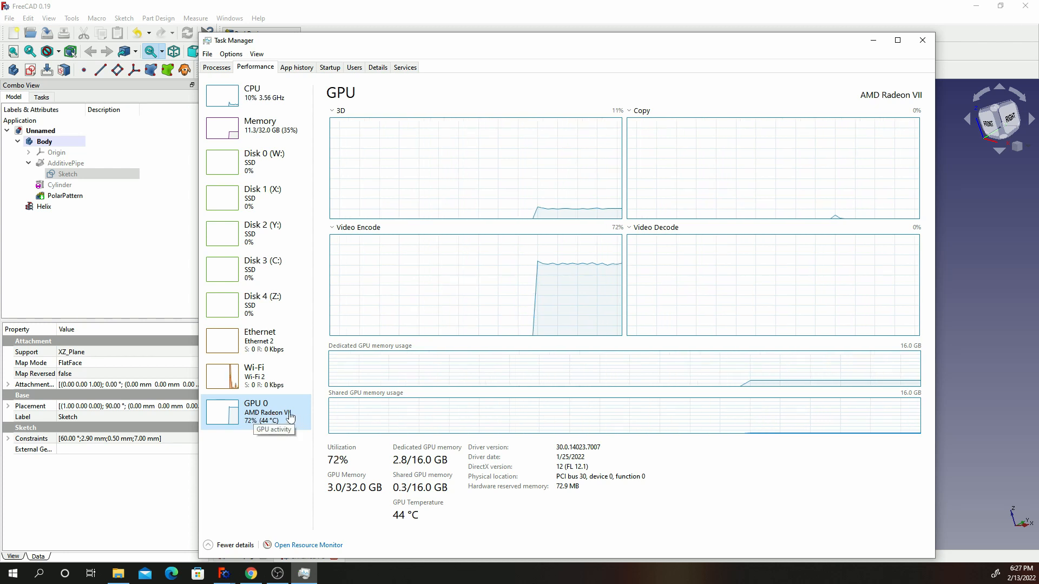
{"action": "mouse_move", "coordinate": [429, 465]}
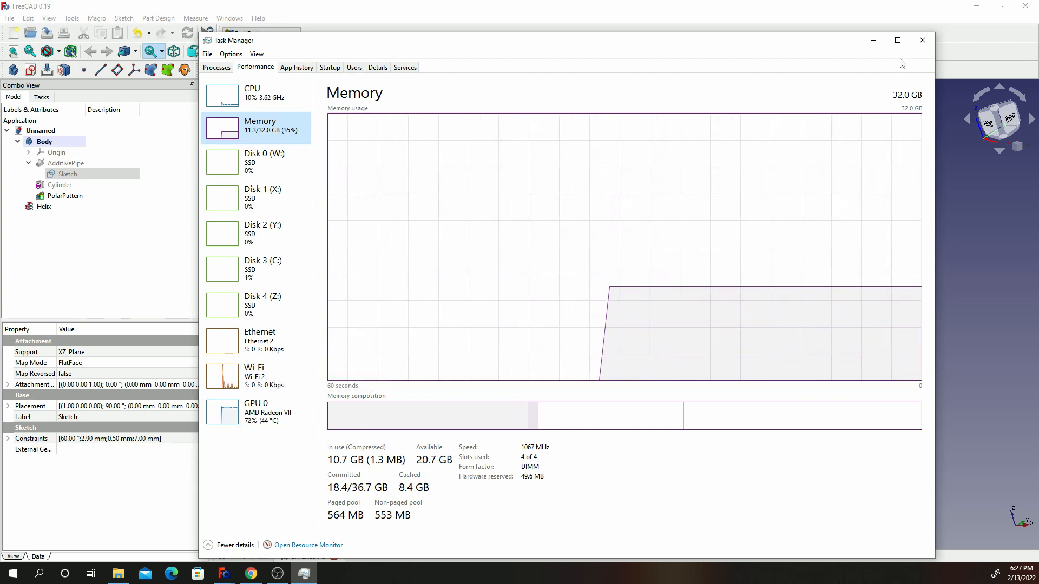
{"action": "left_click", "coordinate": [921, 40]}
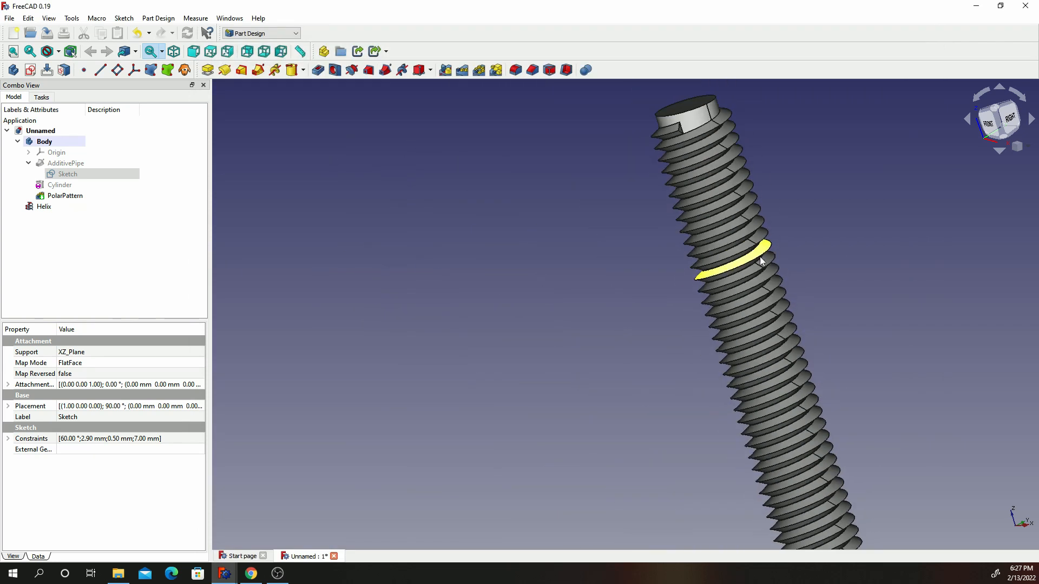